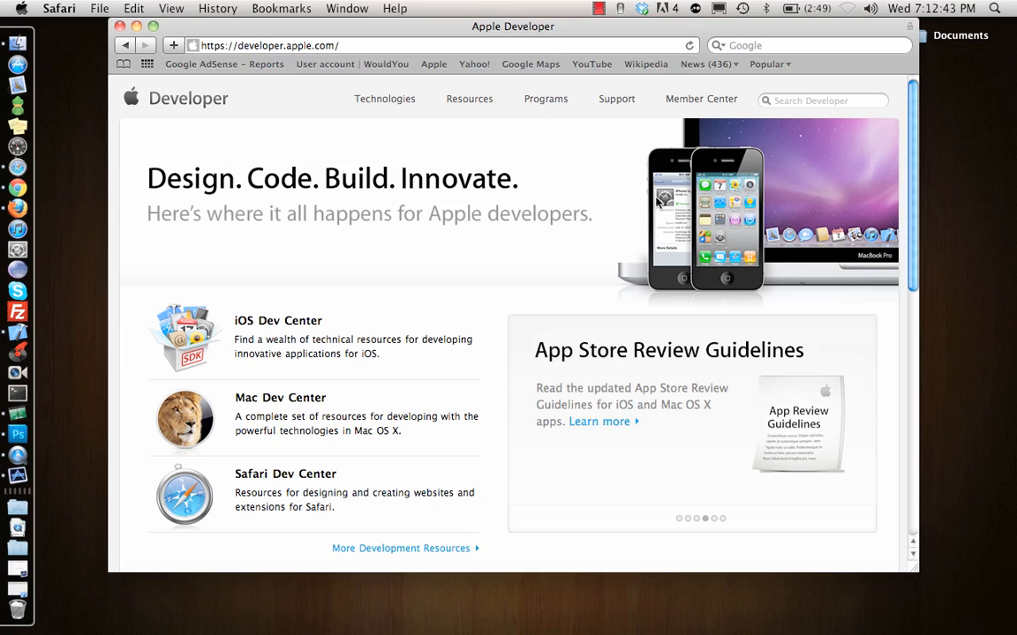
mouse_move(395, 40)
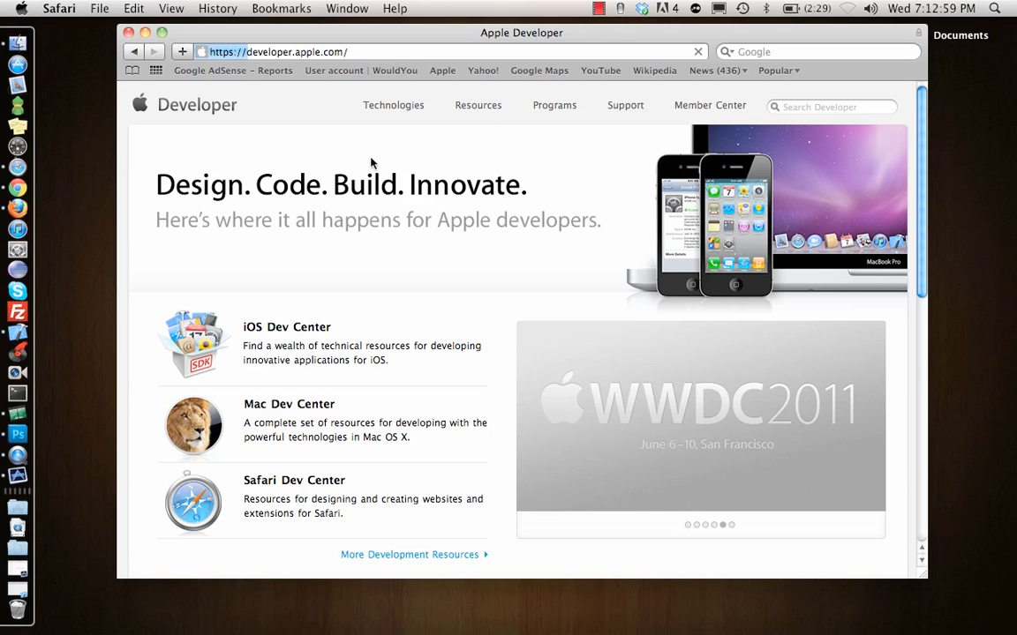
mouse_move(275, 334)
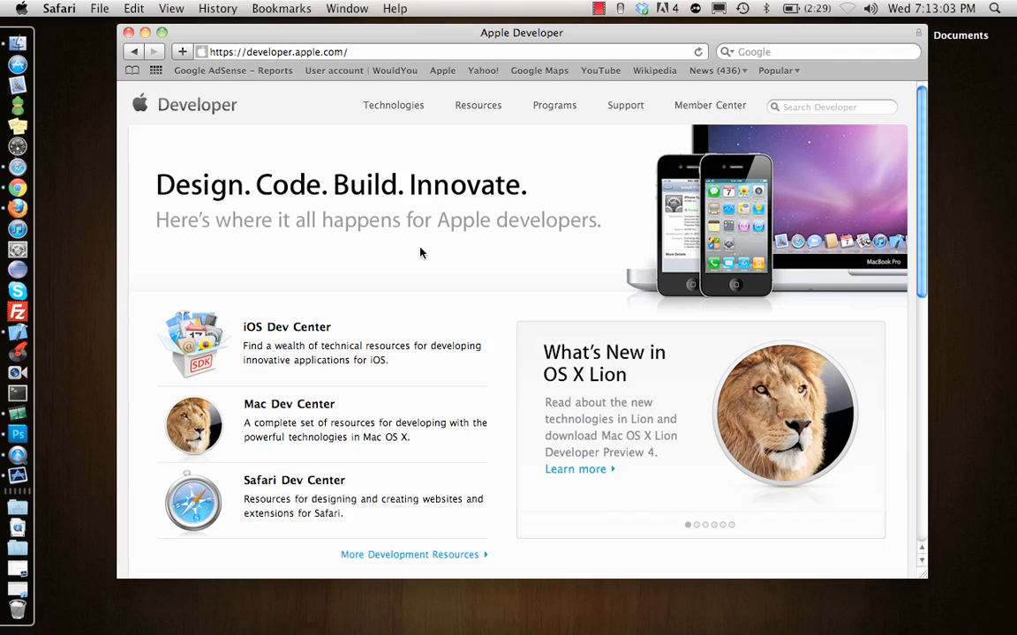
mouse_move(287, 326)
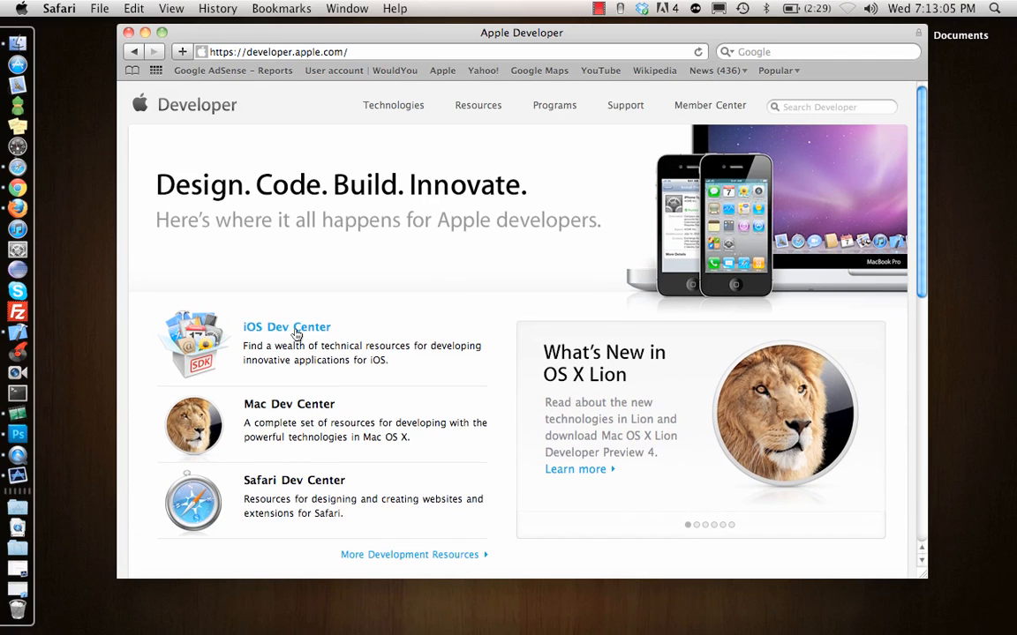
Open the iOS Dev Center on the Apple Developer website.
left_click(287, 327)
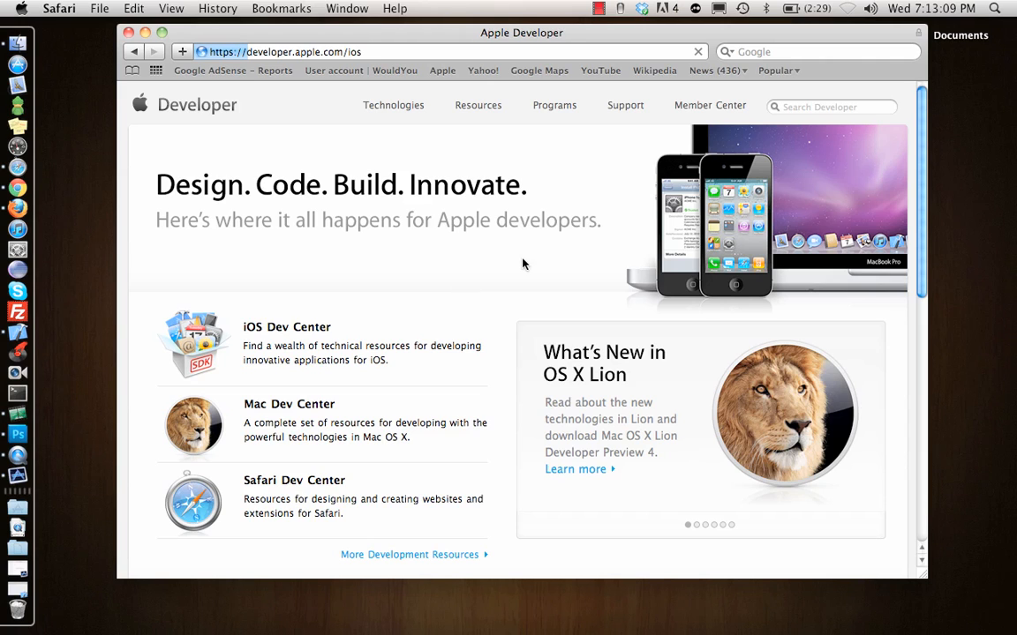
left_click(286, 326)
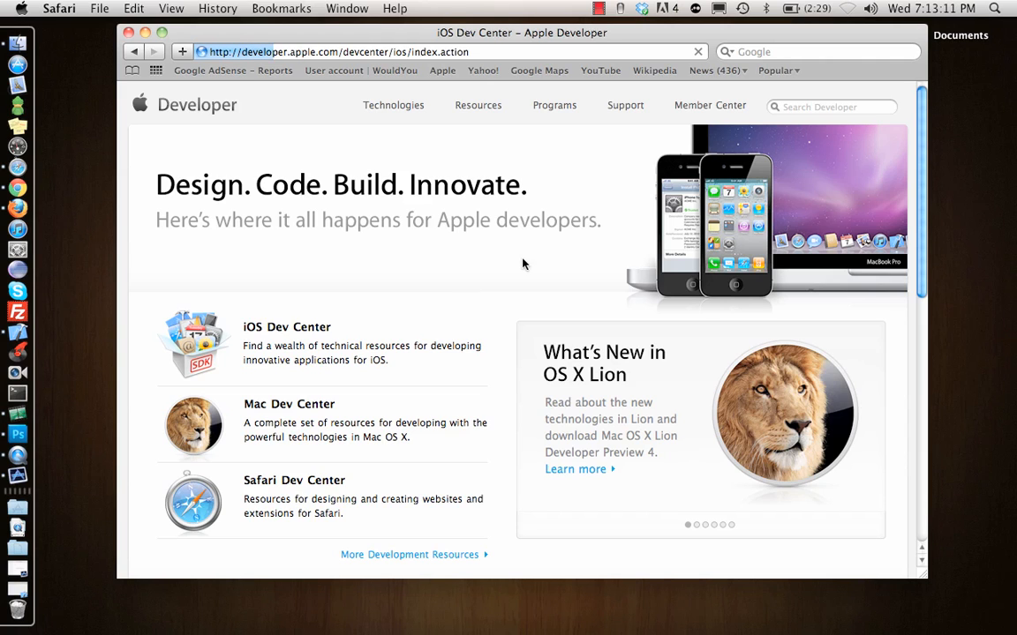
left_click(286, 327)
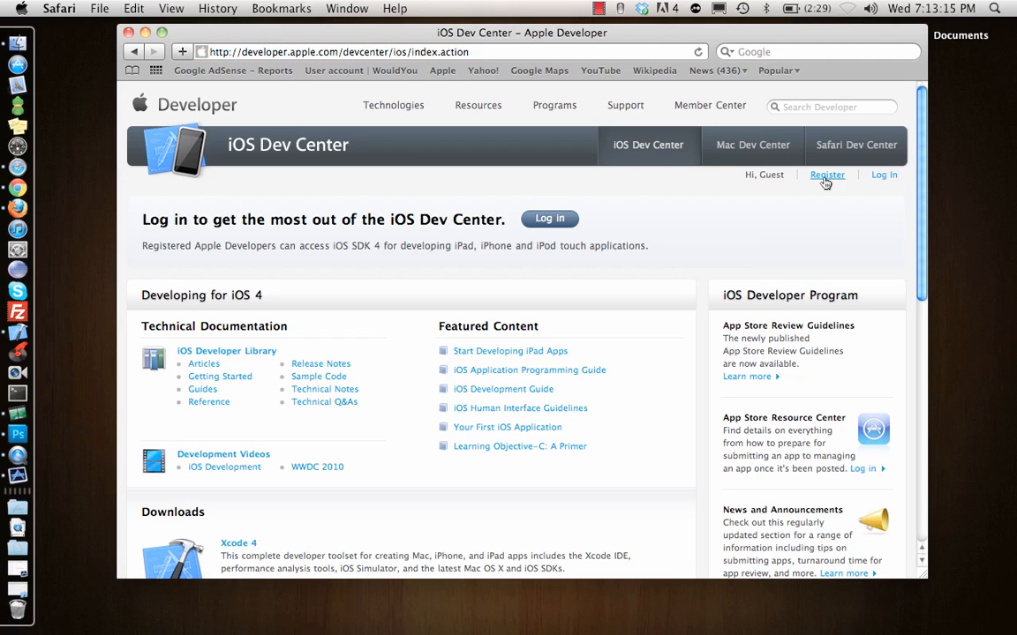
left_click(828, 175)
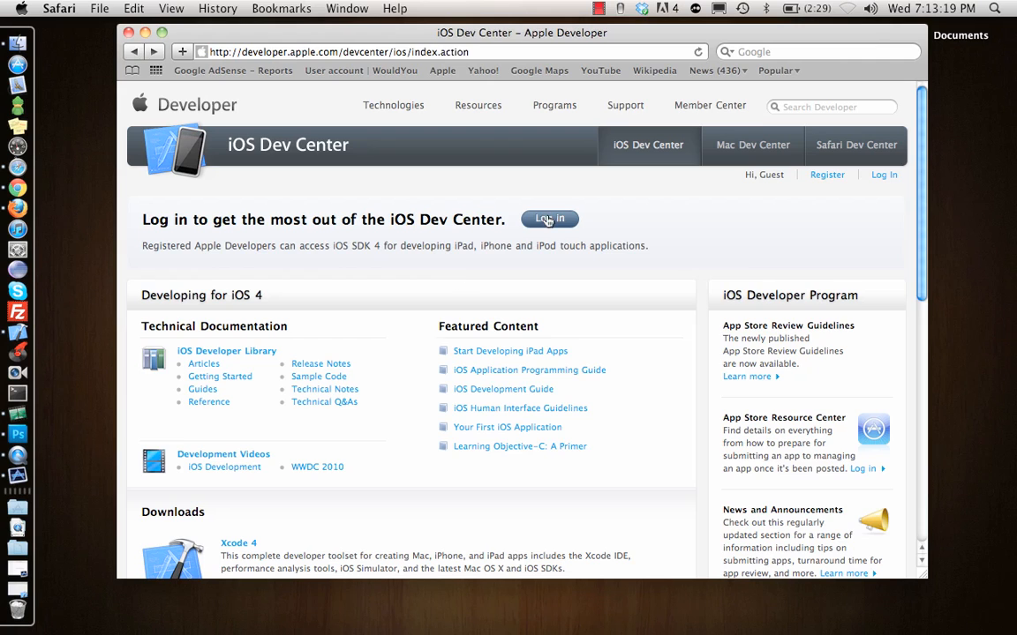
Sign in to the Apple ID page with the account password.
left_click(549, 219)
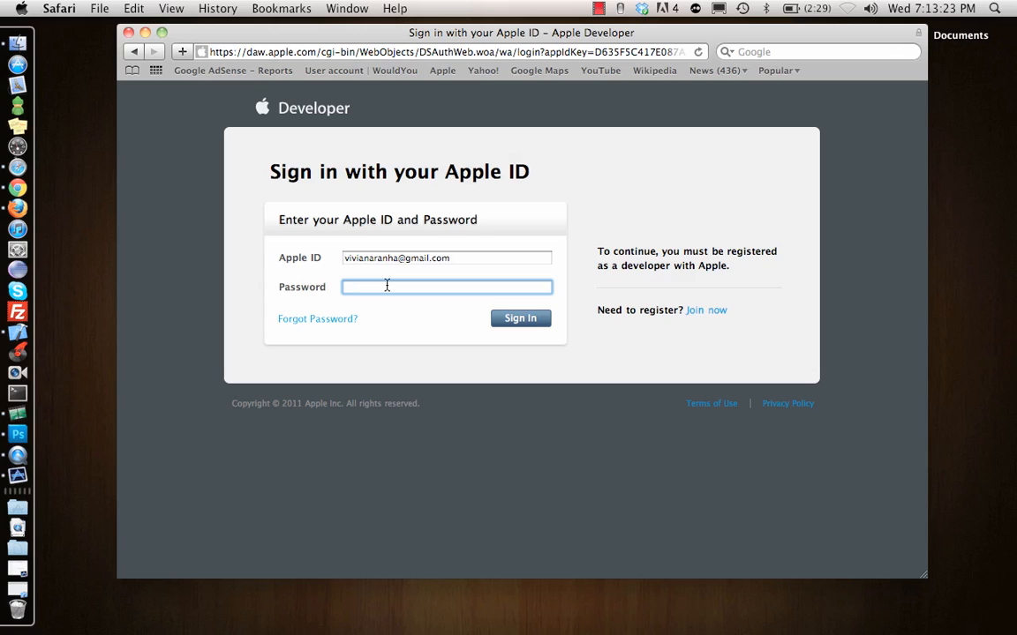
type("password")
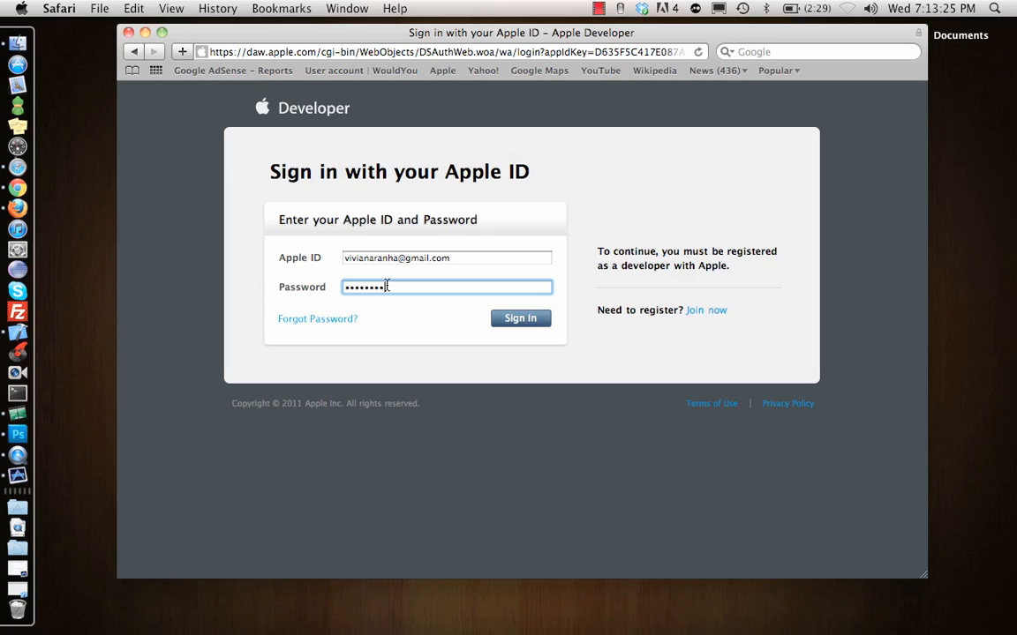
left_click(520, 318)
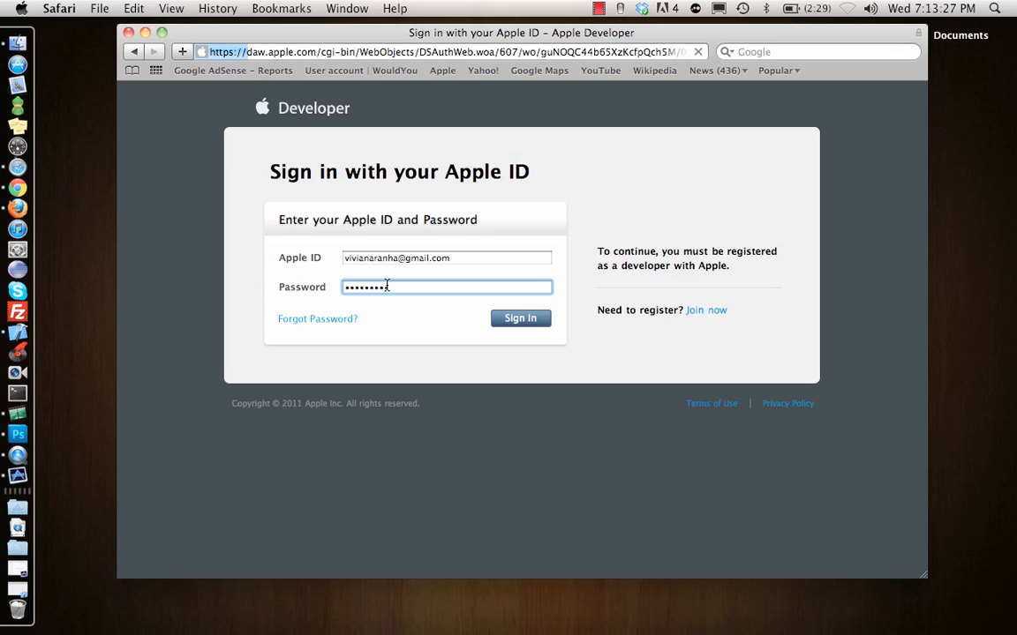
left_click(520, 318)
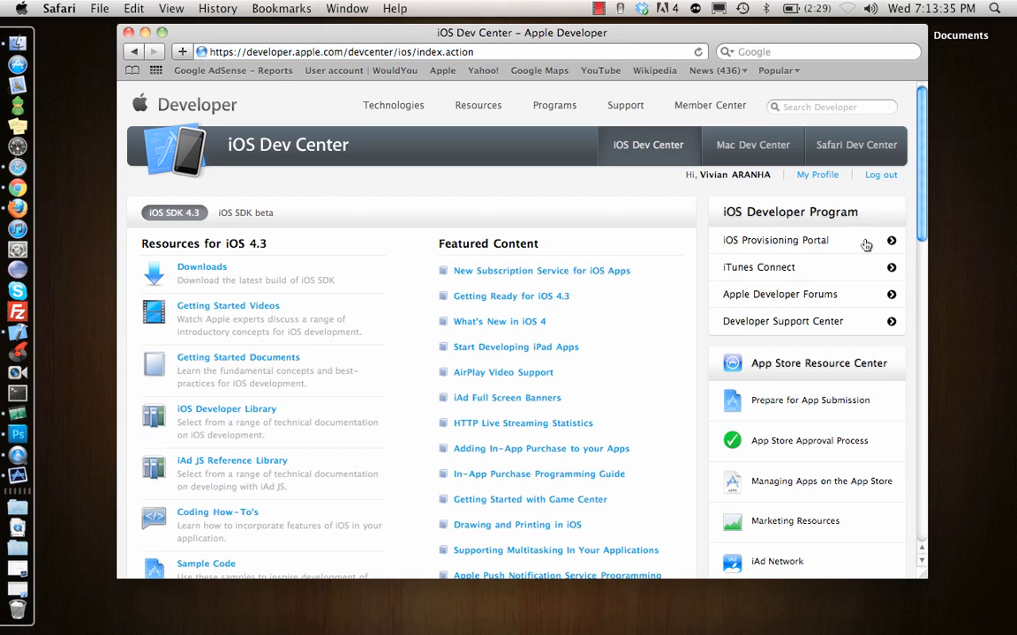
mouse_move(821, 240)
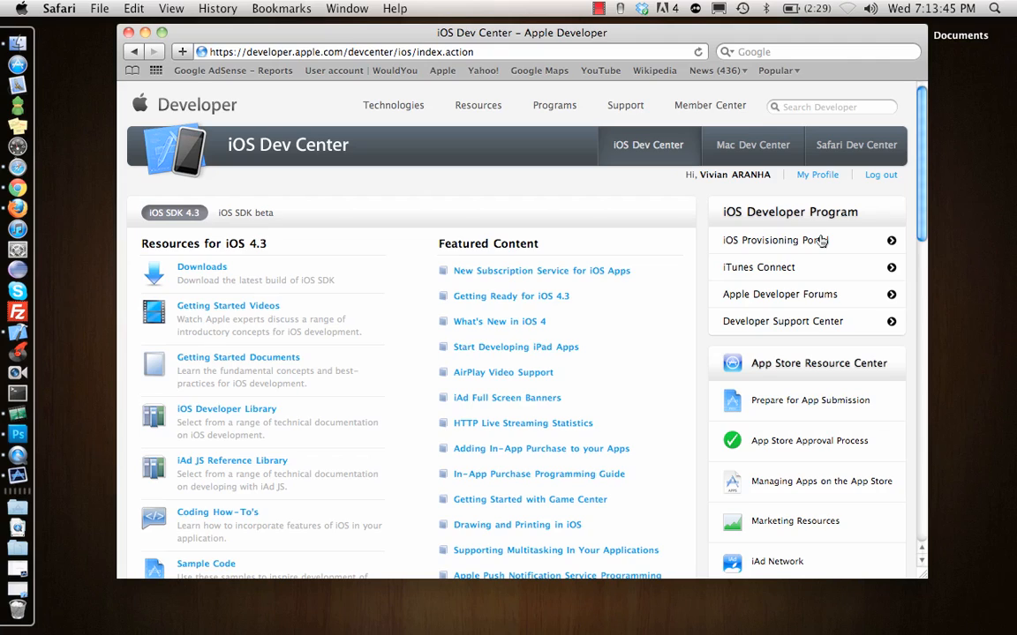
mouse_move(420, 263)
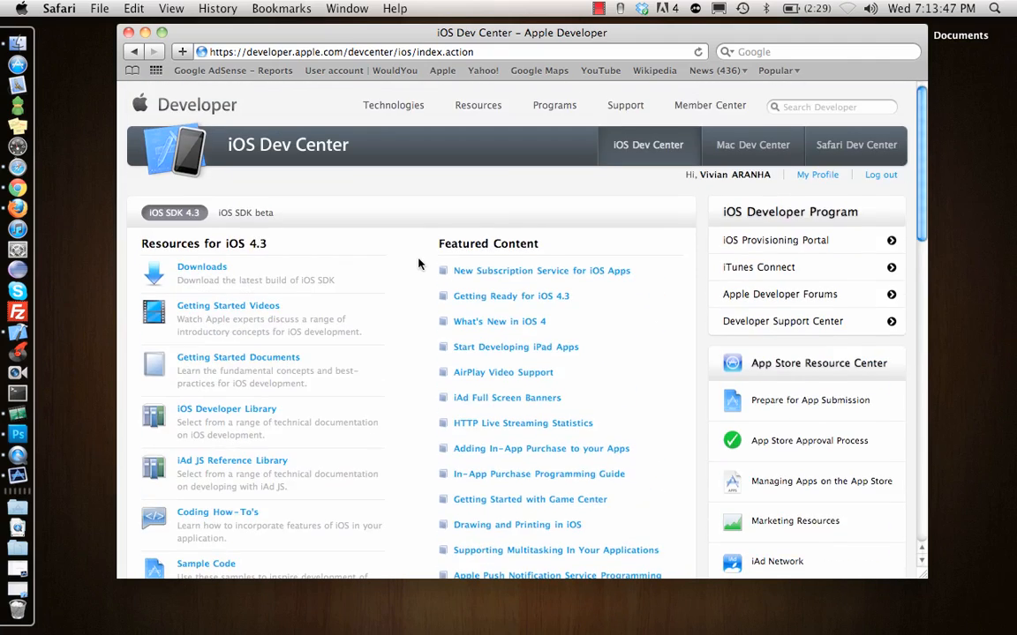
Scroll the signed-in iOS Dev Center down to the Xcode 4.0.2 download, then back to the top.
scroll("down", 3)
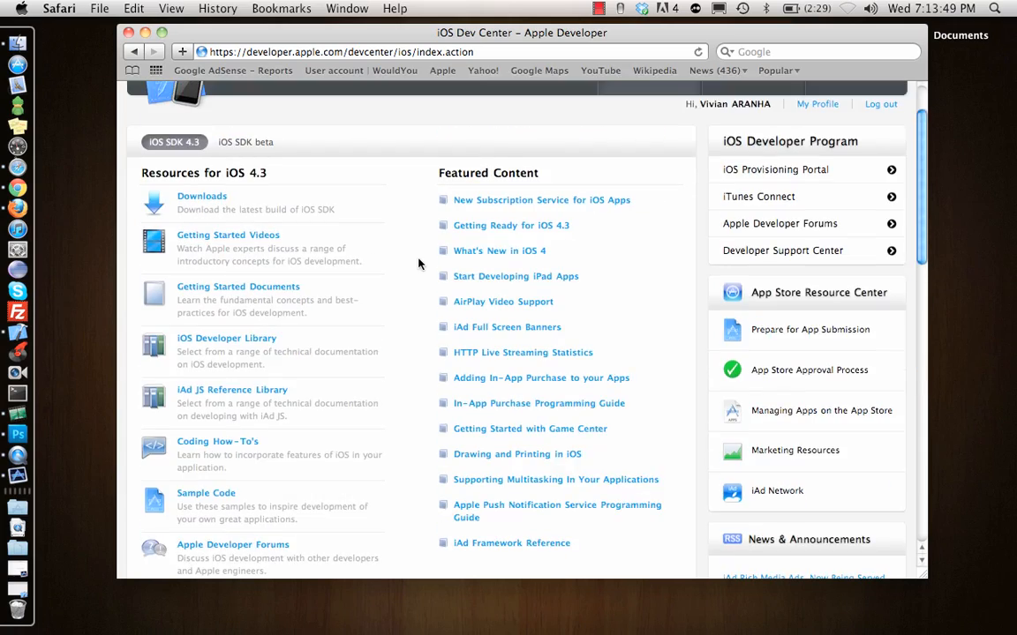
scroll("down", 3)
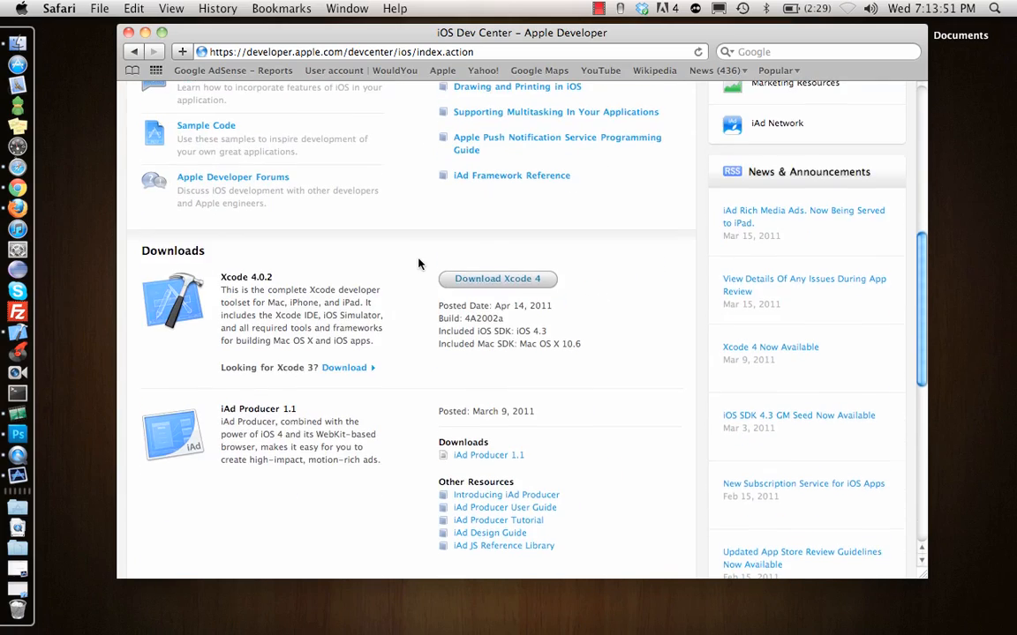
scroll("up", 3)
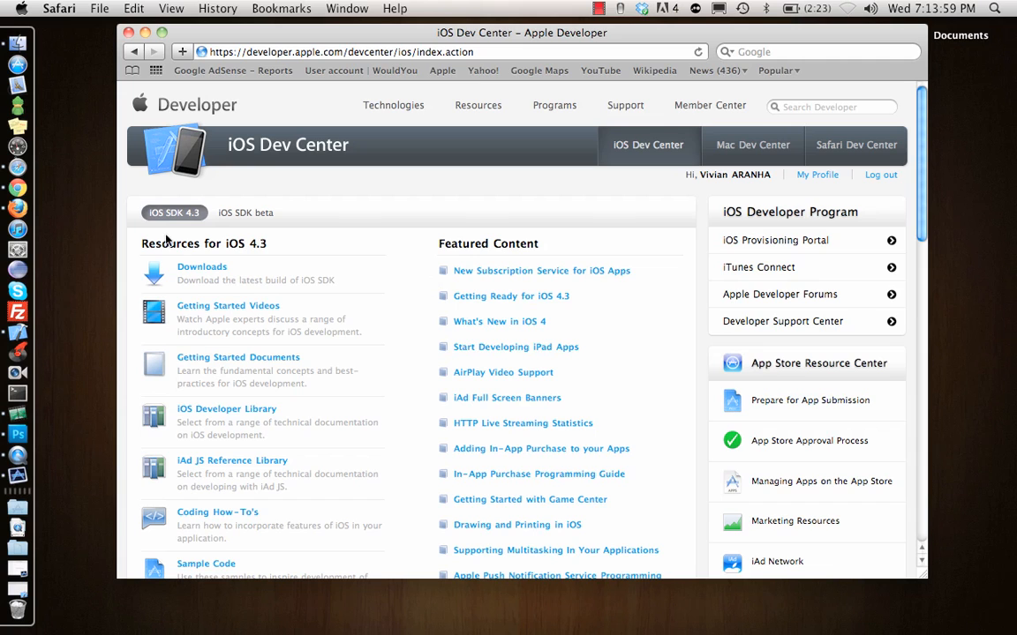
scroll("down", 3)
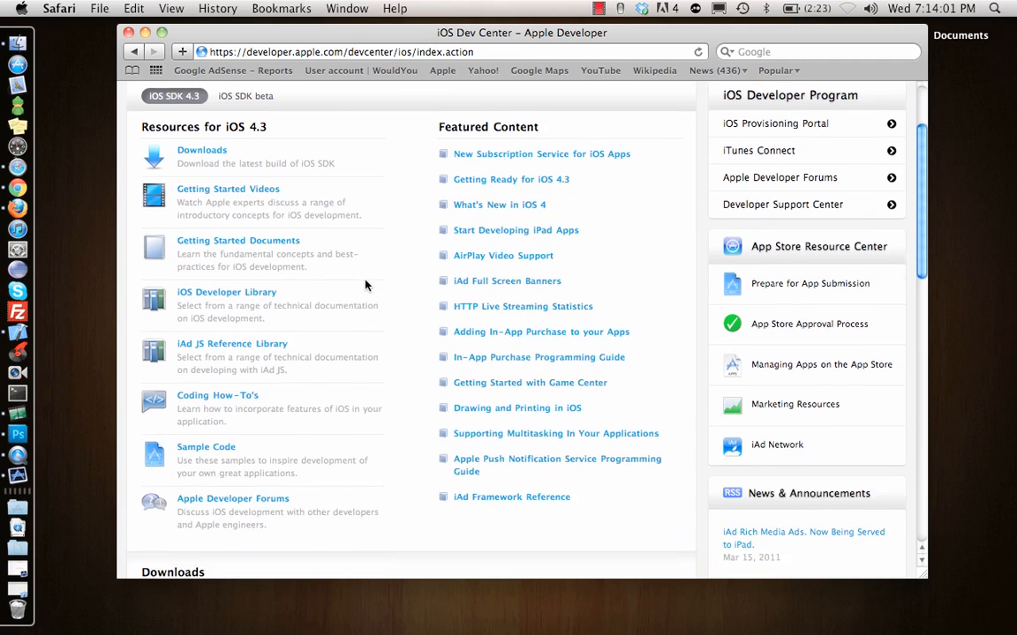
scroll("down", 3)
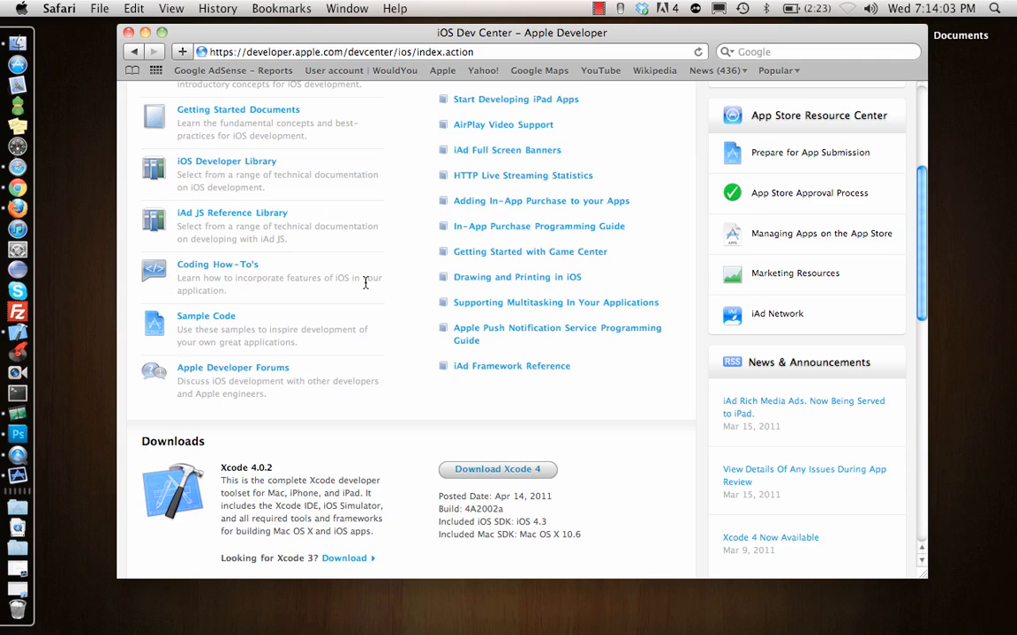
scroll("down", 3)
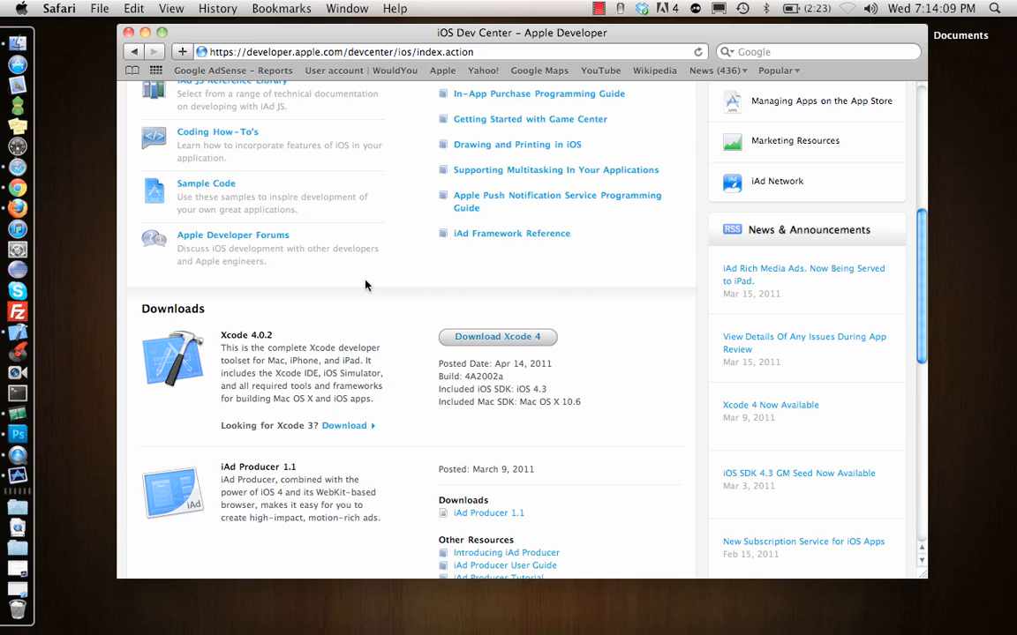
scroll("up", 3)
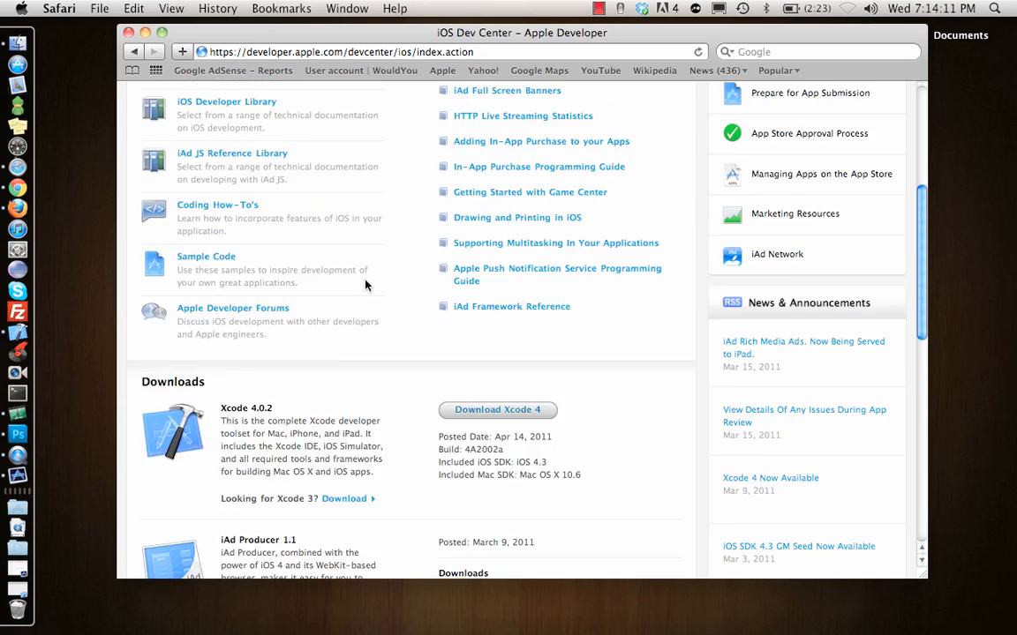
scroll("up", 3)
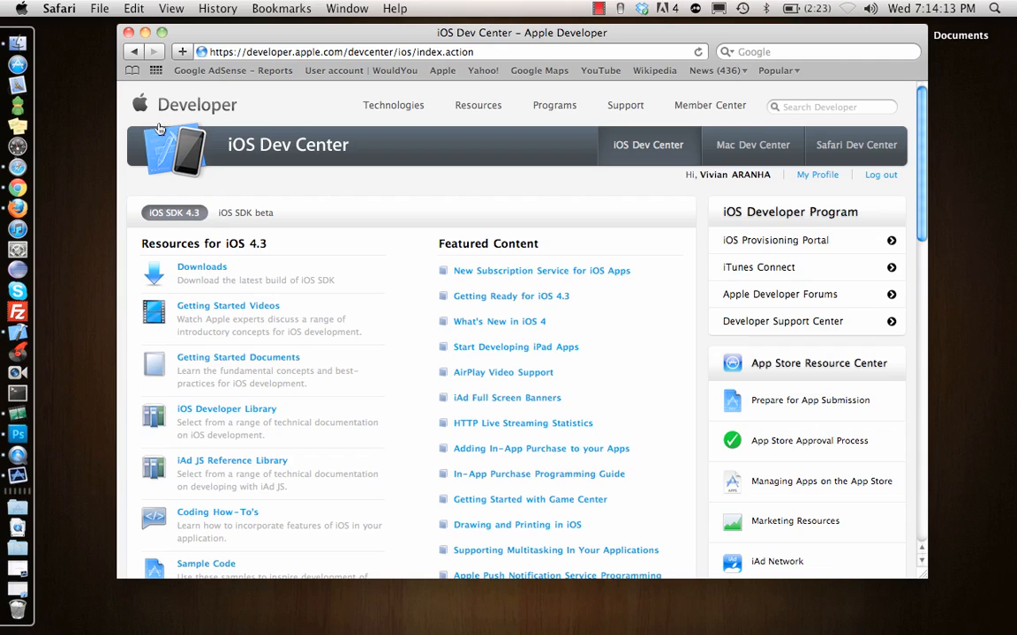
mouse_move(22, 9)
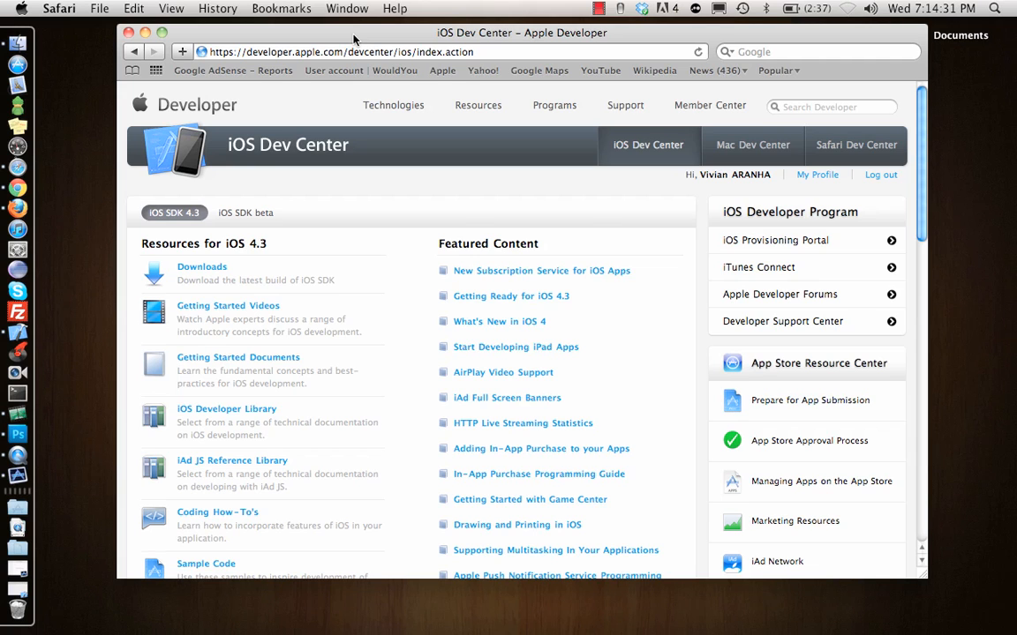
mouse_move(393, 283)
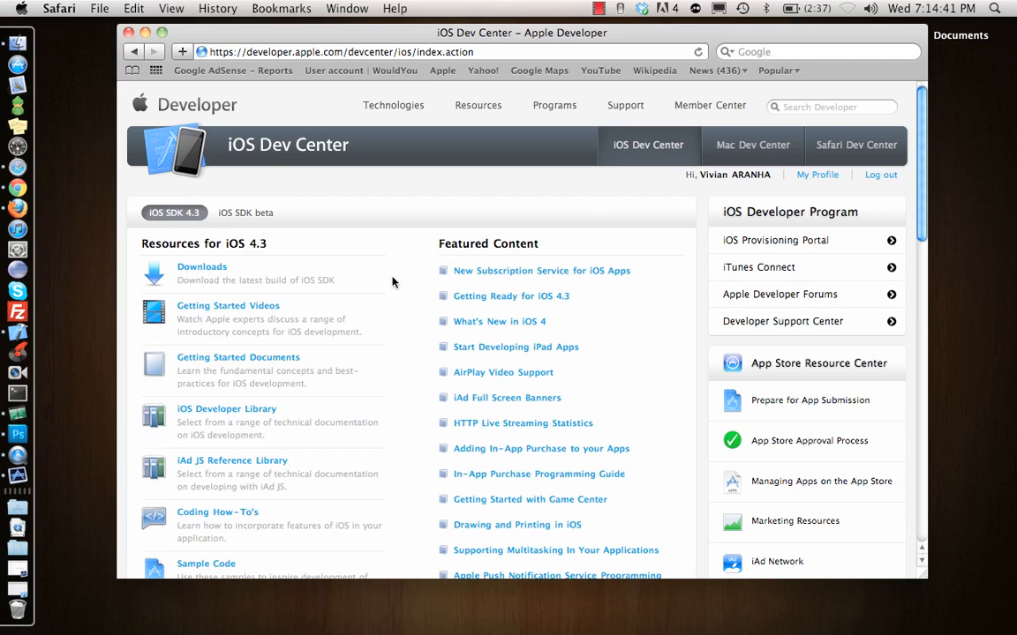
Scroll the iOS Dev Center down to the Downloads section showing Xcode 4.0.2 details.
scroll("down", 3)
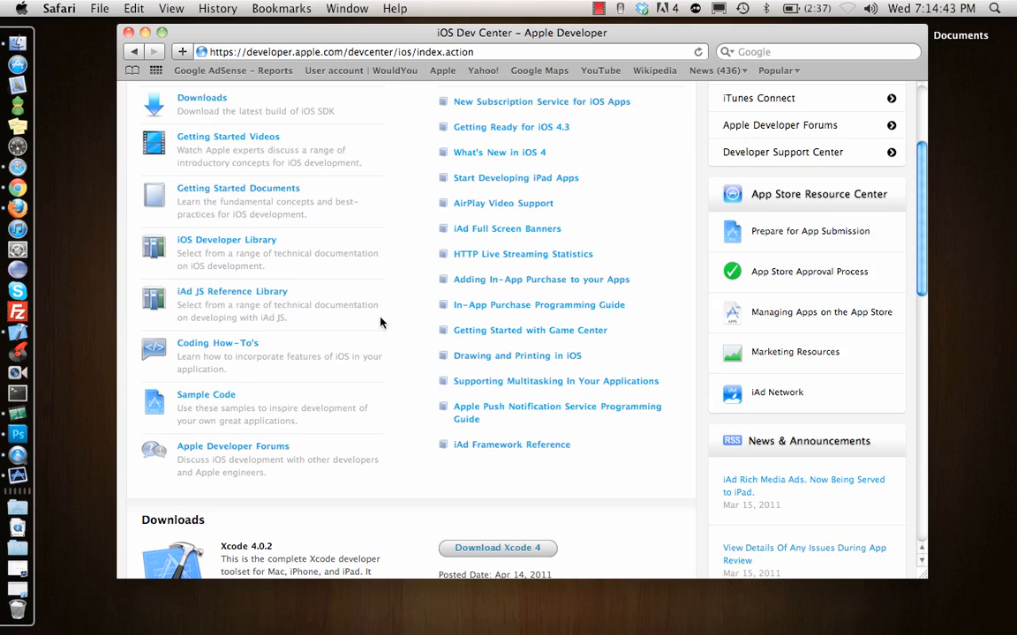
scroll("down", 3)
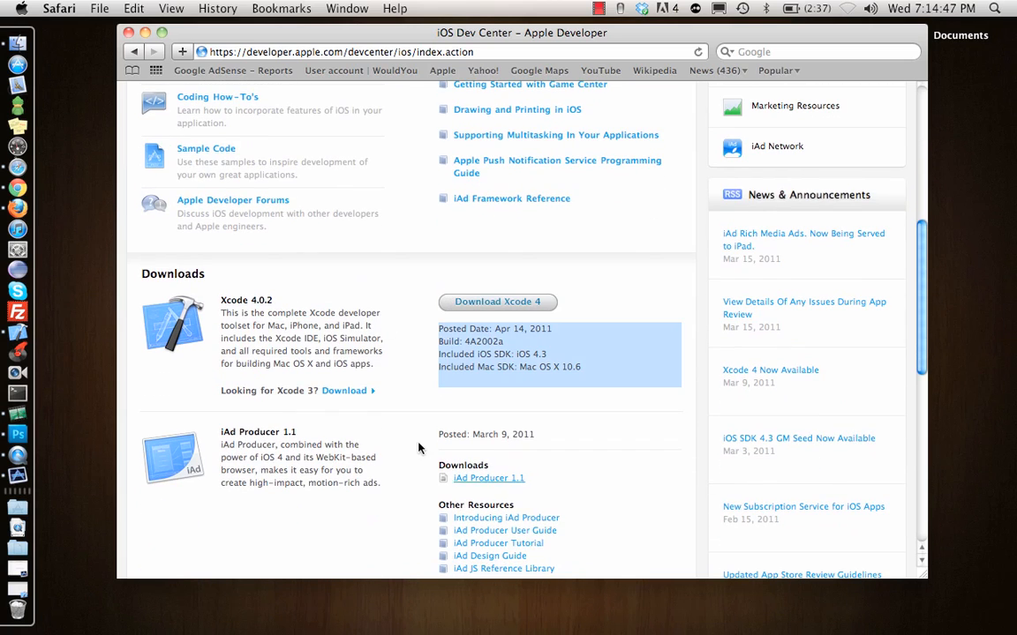
scroll("down", 3)
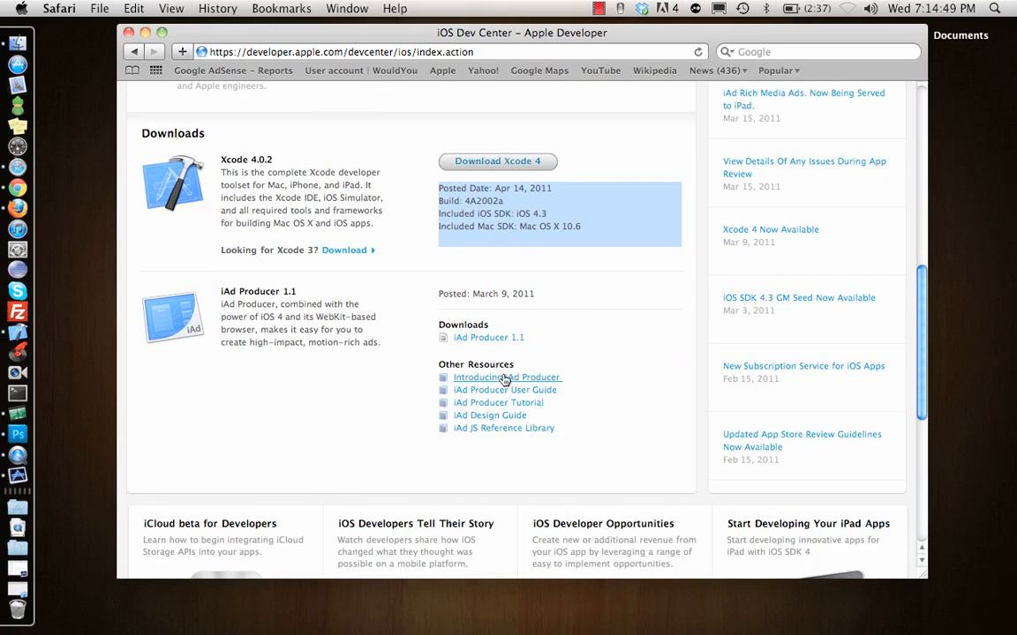
scroll("down", 3)
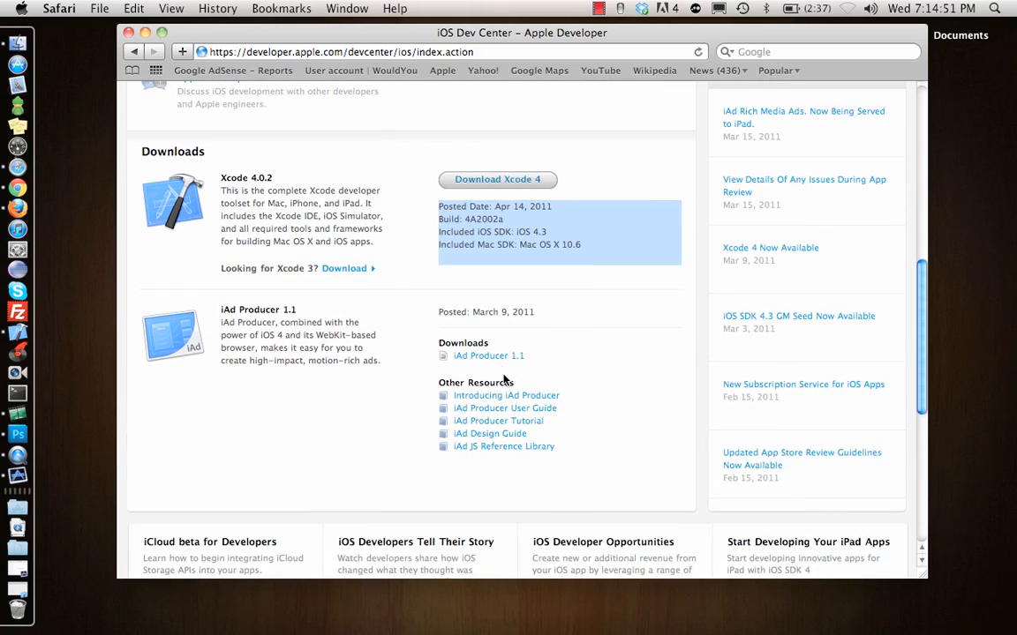
scroll("up", 3)
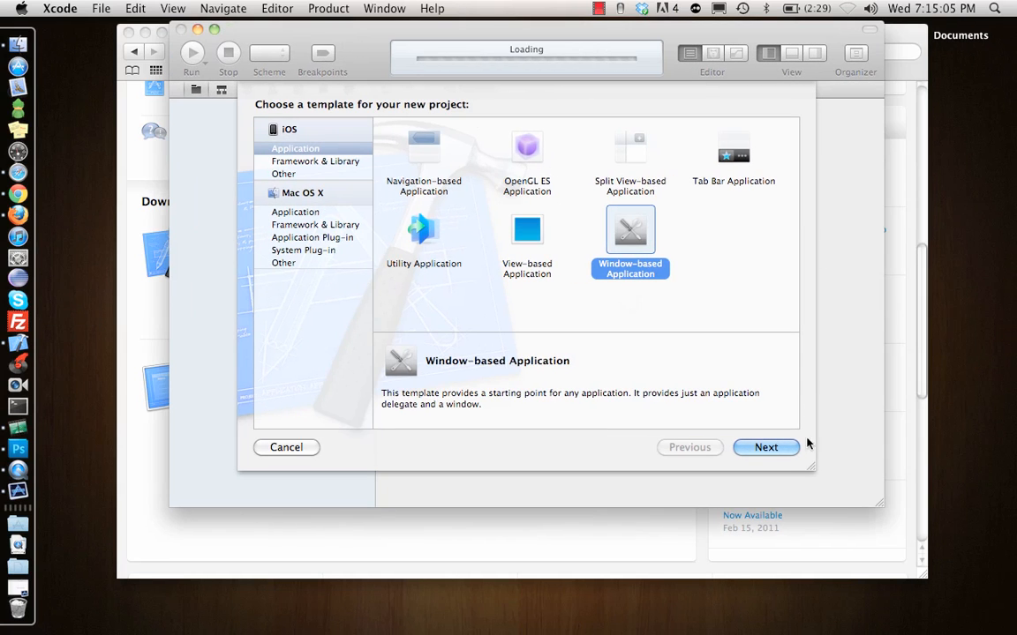
Create a Window-based Application project named 'Test' and save it on the Desktop.
left_click(765, 447)
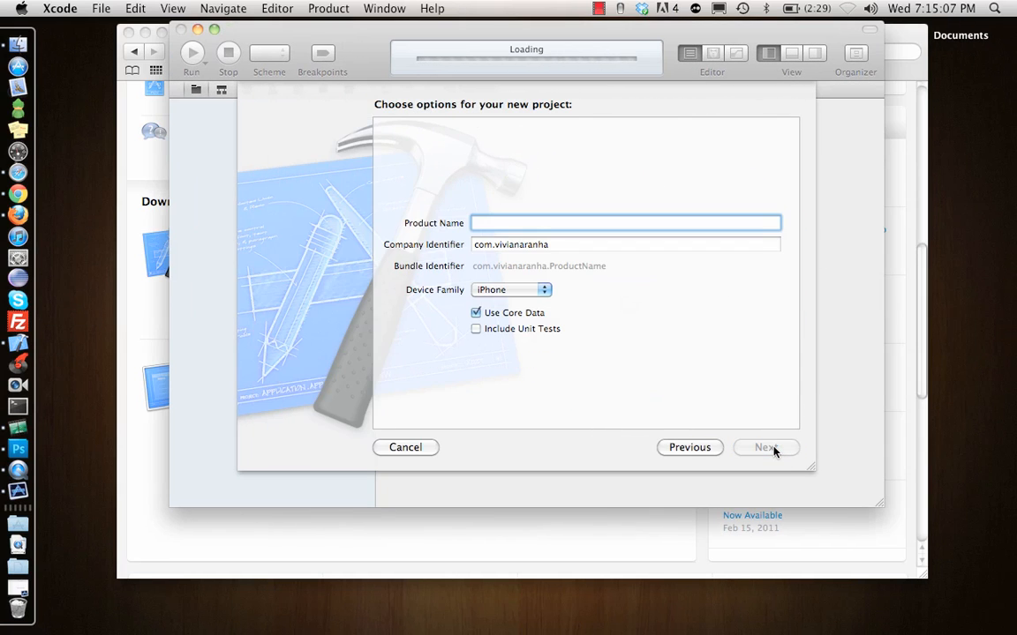
type("Test")
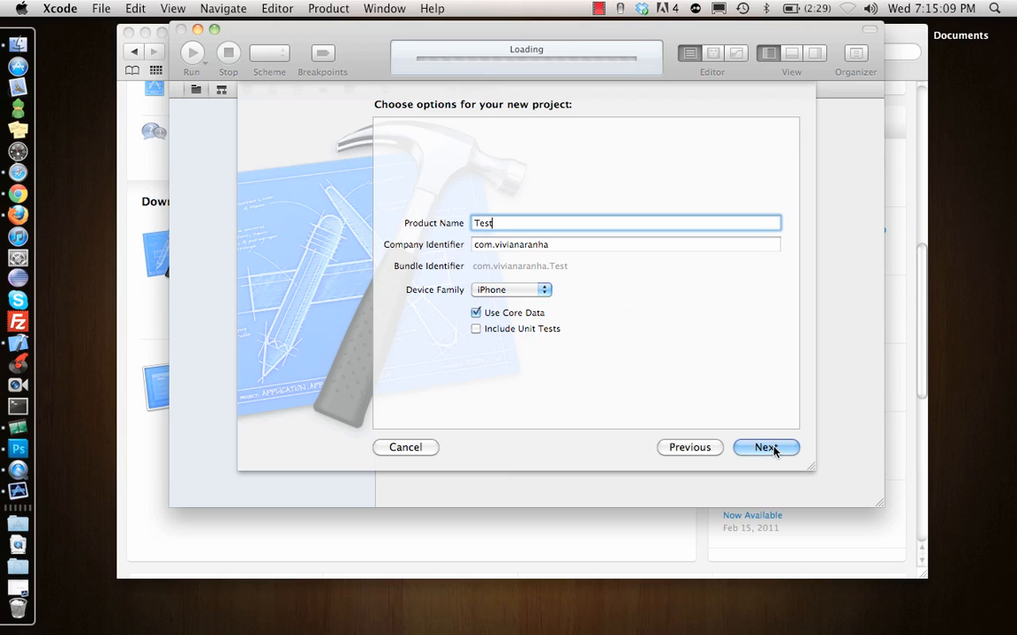
left_click(764, 448)
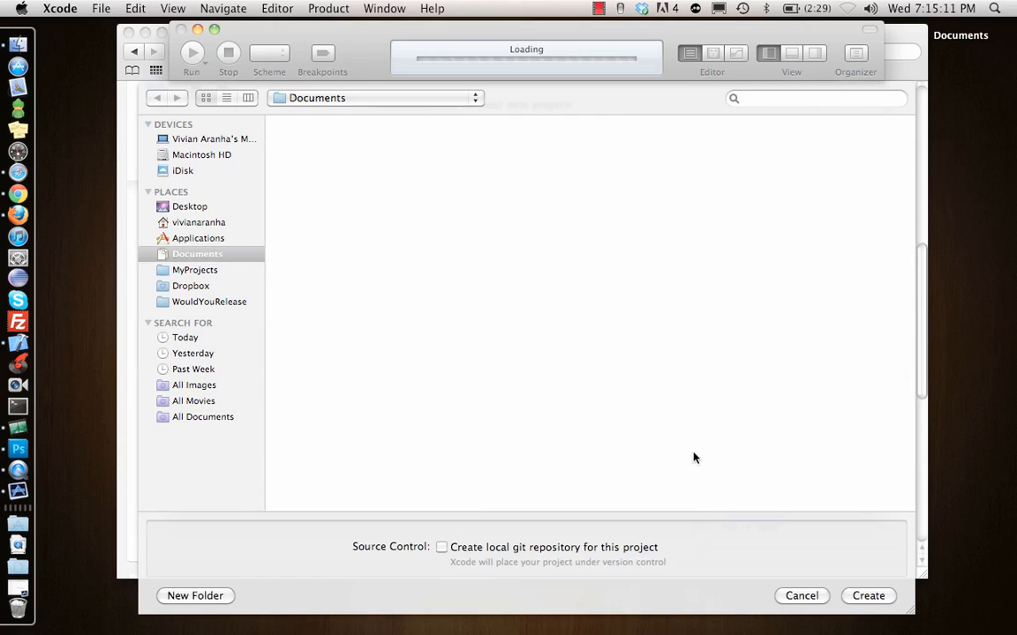
left_click(199, 222)
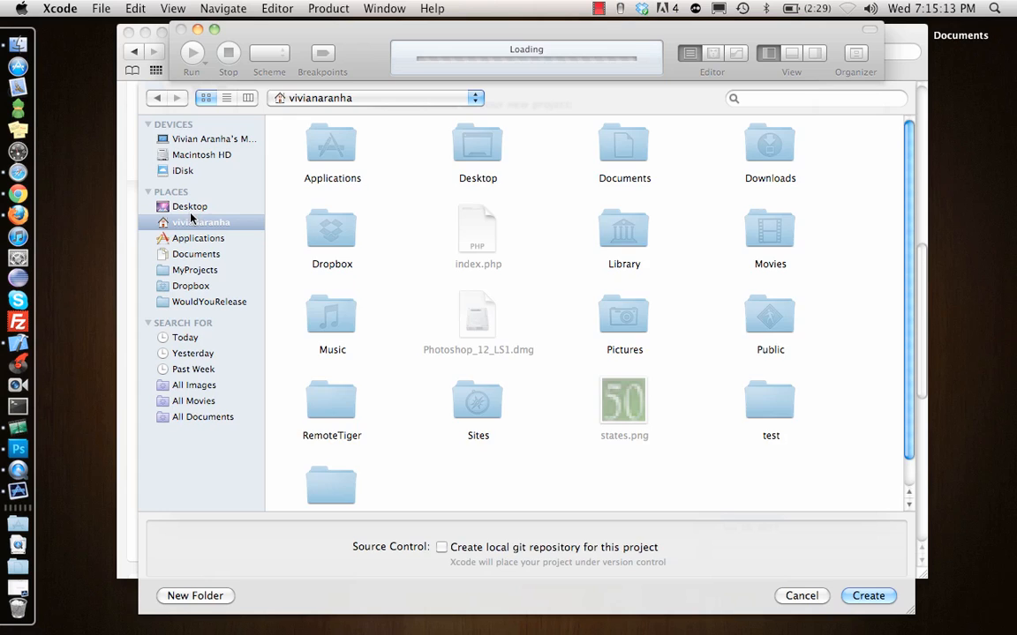
left_click(190, 206)
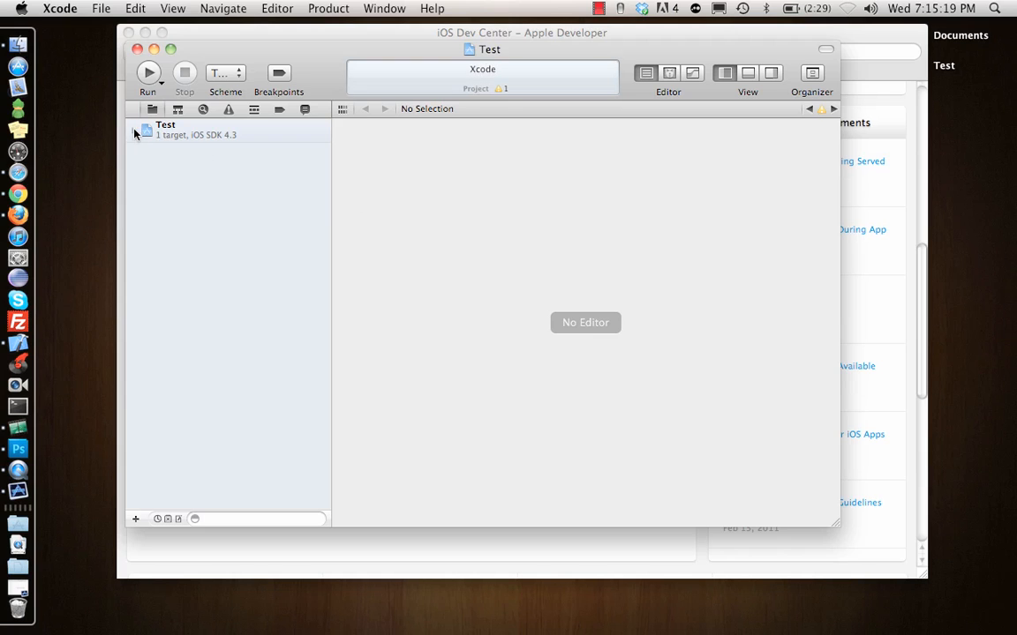
Select the Test project in the navigator and open MainWindow.xib.
left_click(165, 128)
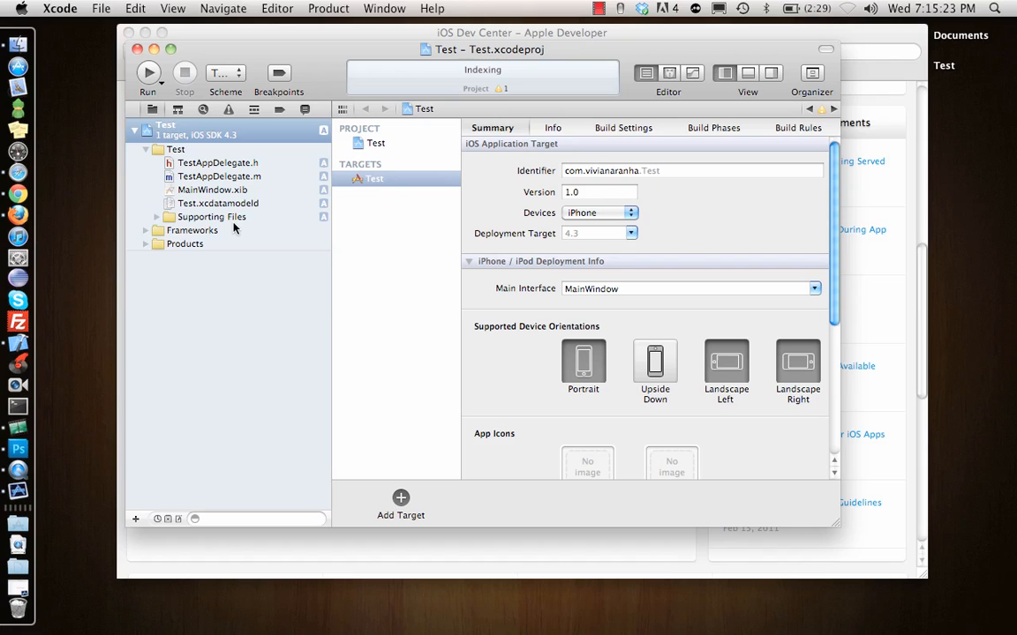
mouse_move(648, 446)
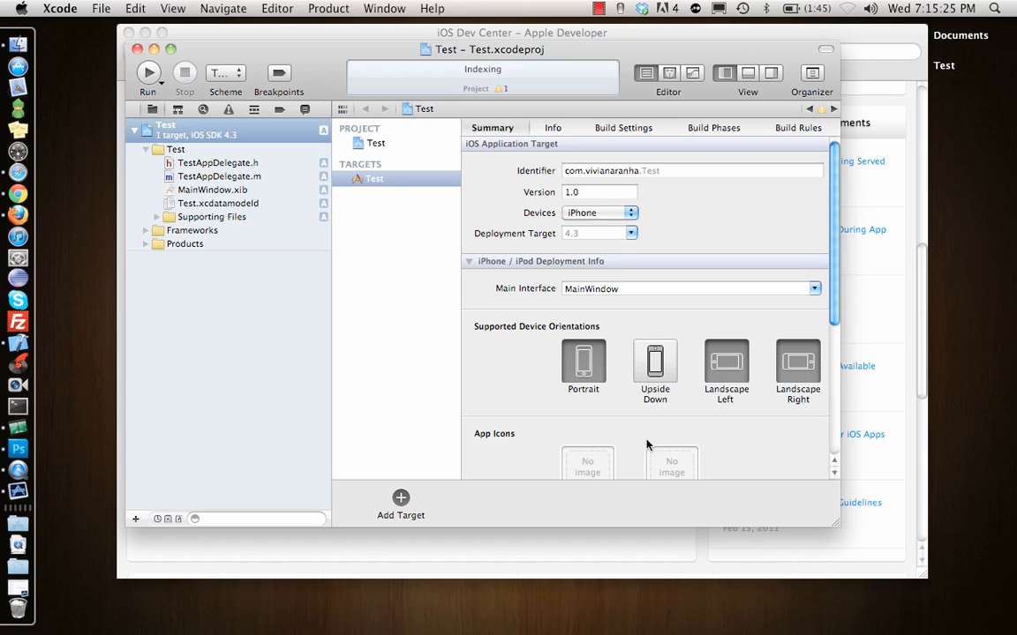
left_click(212, 190)
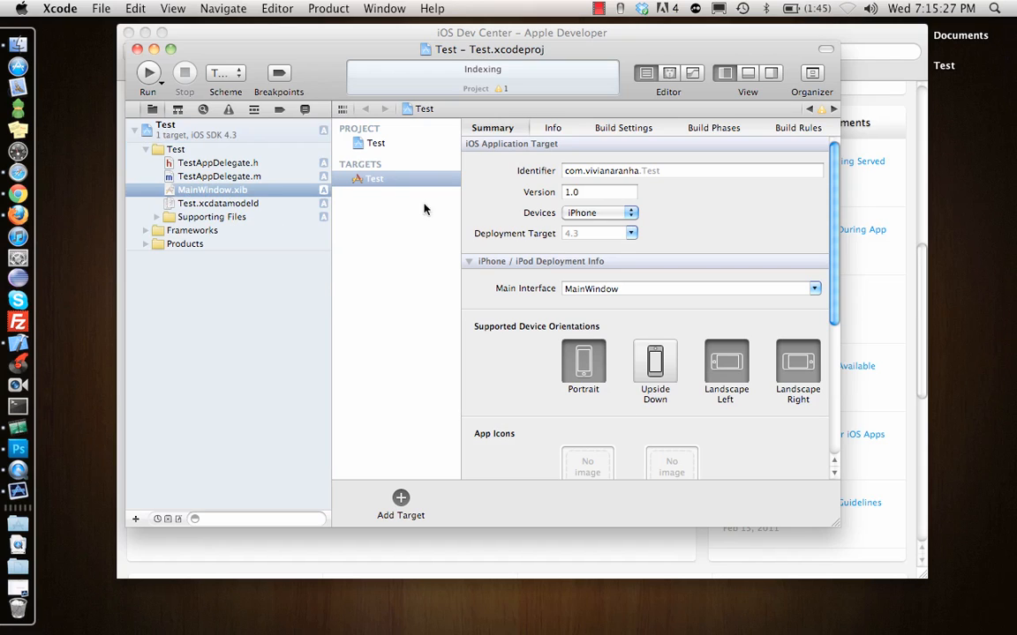
mouse_move(904, 561)
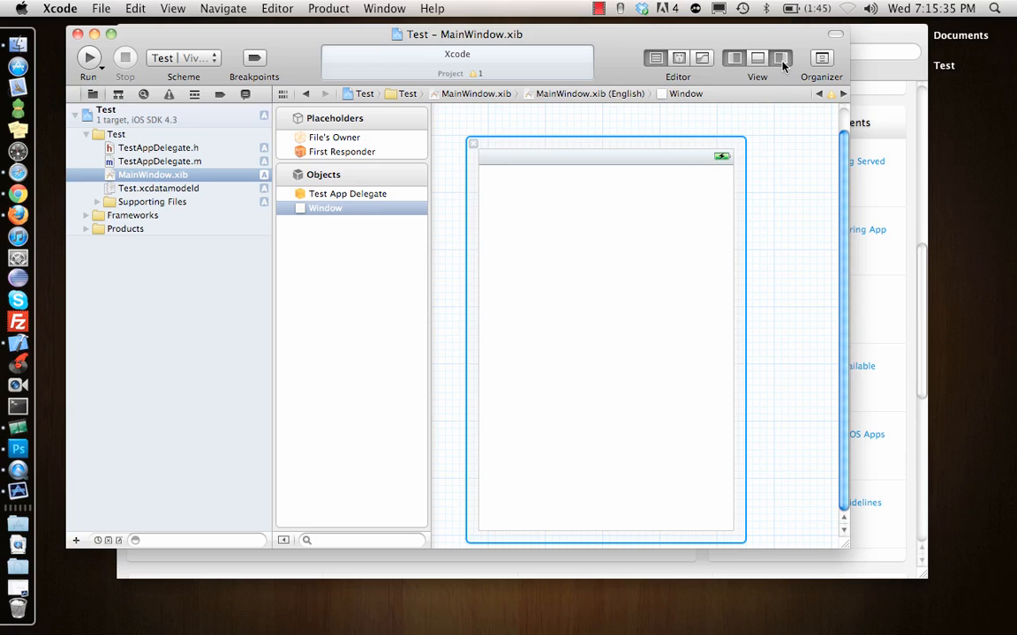
Show the Utilities panel's Object Library, drop a trial Label on the window, and select the window.
left_click(780, 57)
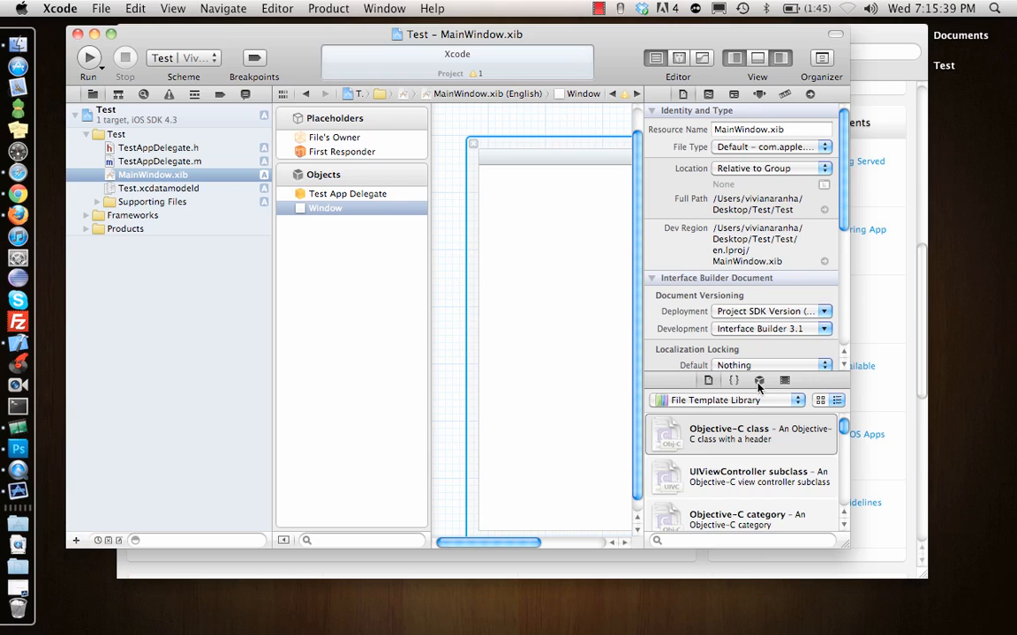
left_click(758, 380)
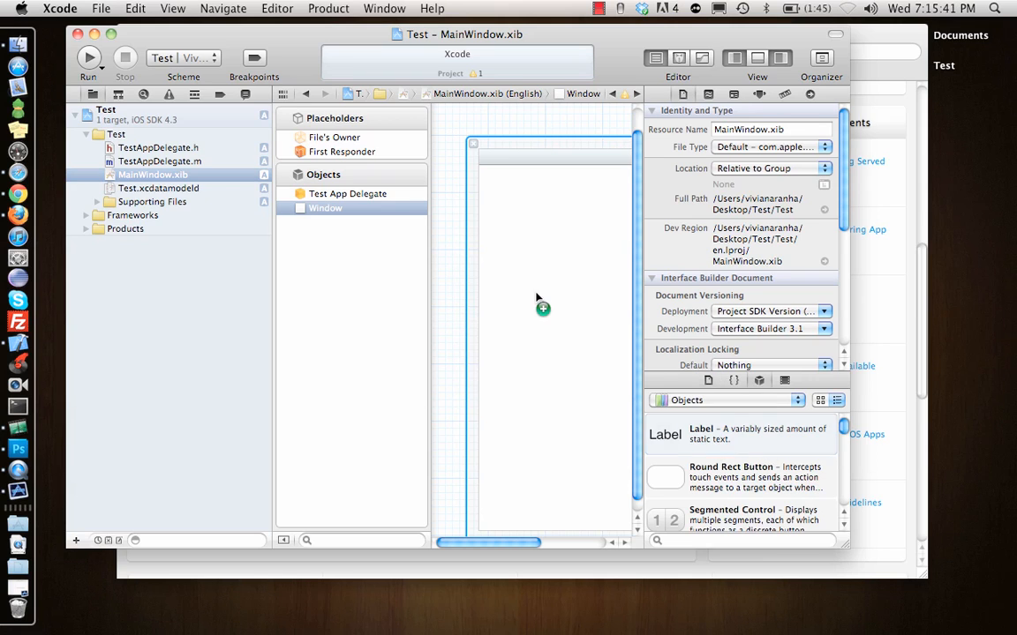
left_click_drag(664, 433, 536, 293)
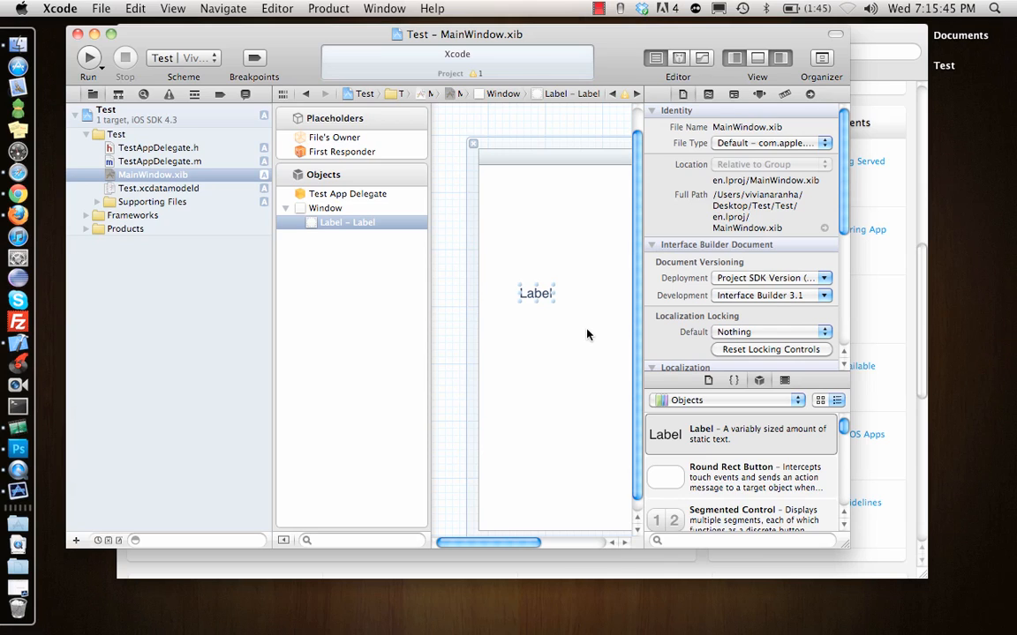
mouse_move(479, 148)
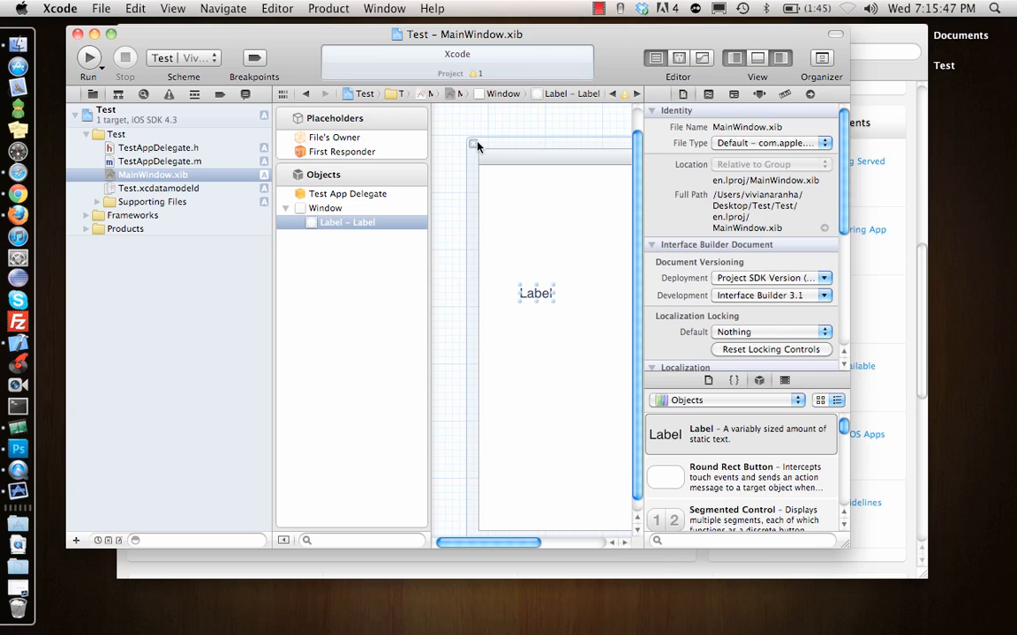
left_click(325, 208)
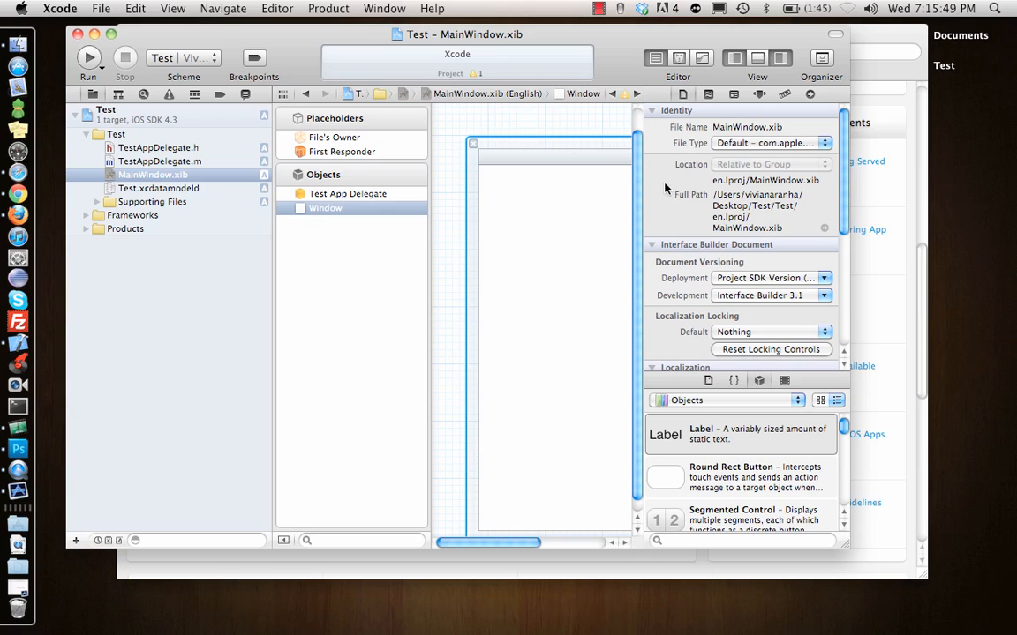
mouse_move(563, 175)
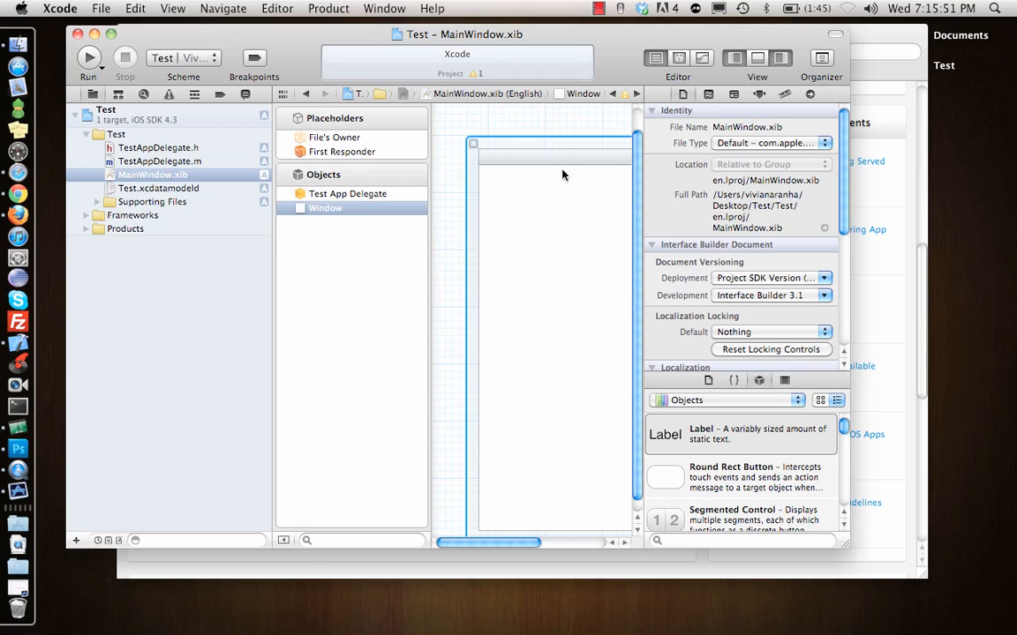
mouse_move(603, 252)
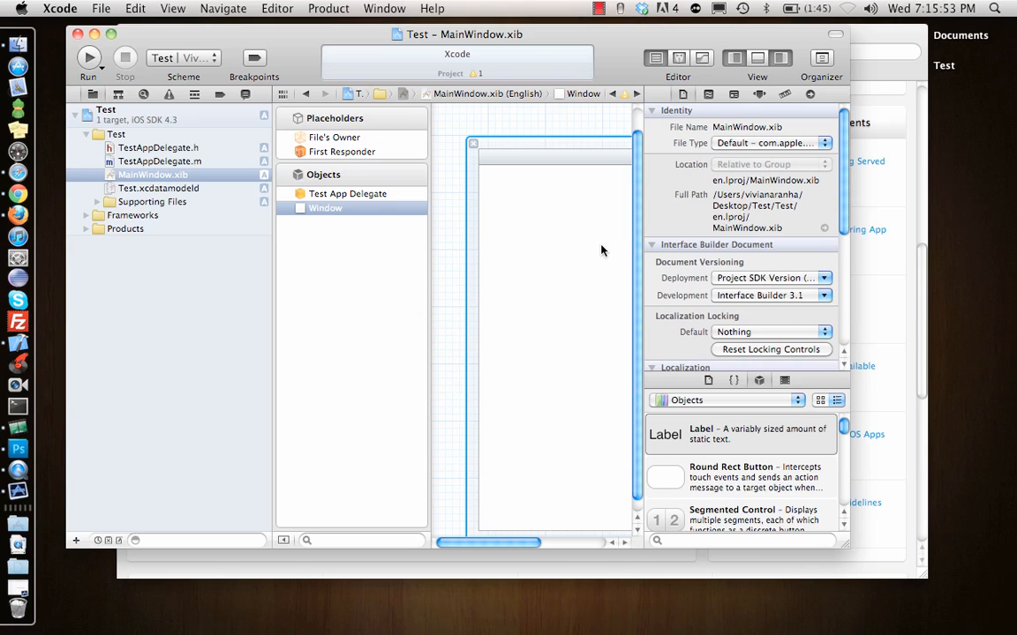
mouse_move(334, 138)
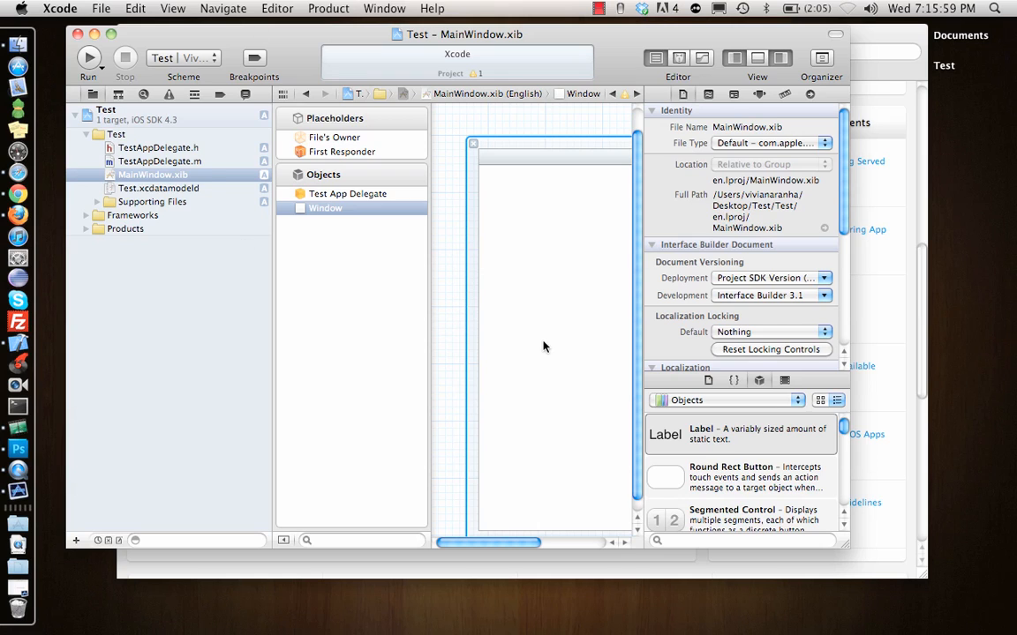
mouse_move(155, 88)
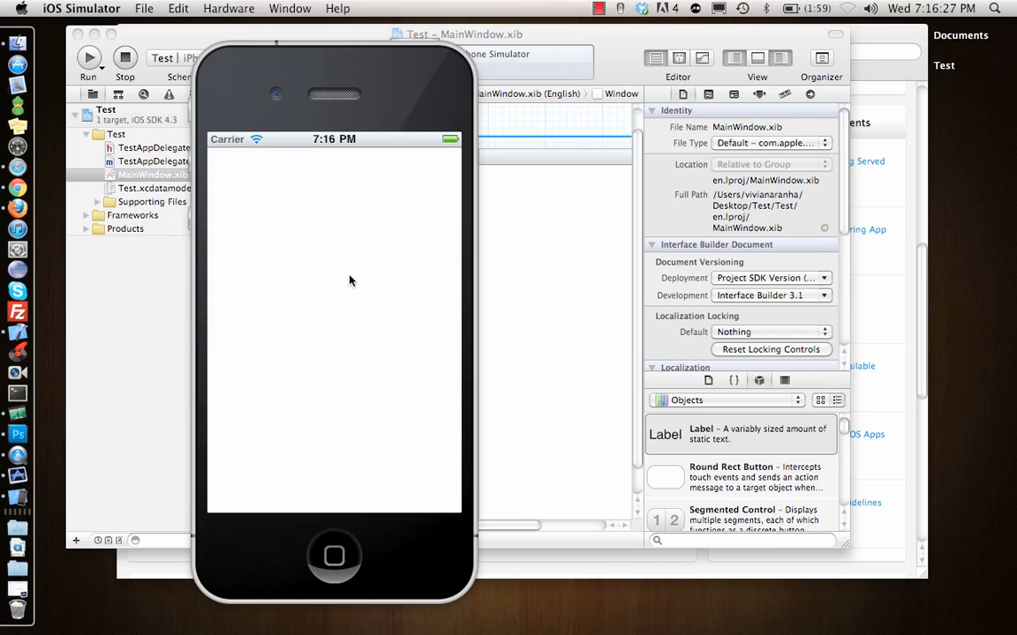
mouse_move(250, 460)
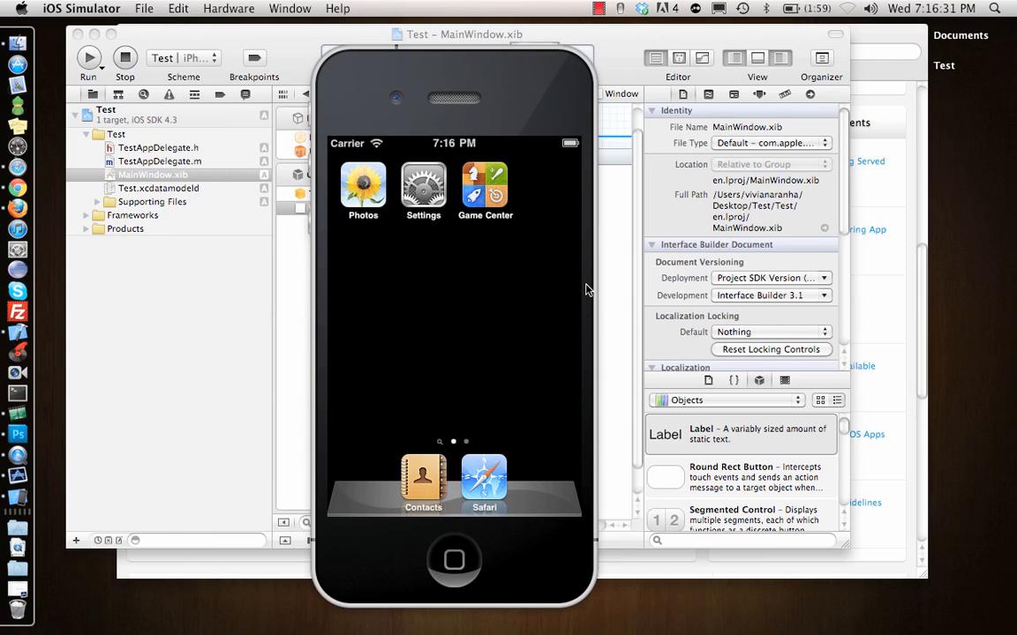
mouse_move(408, 310)
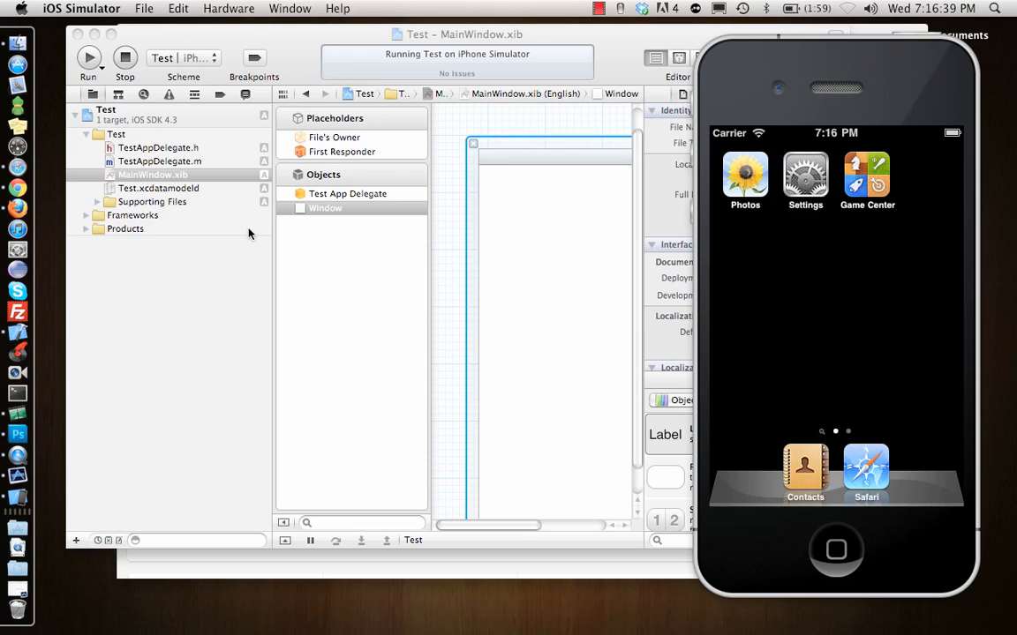
mouse_move(140, 366)
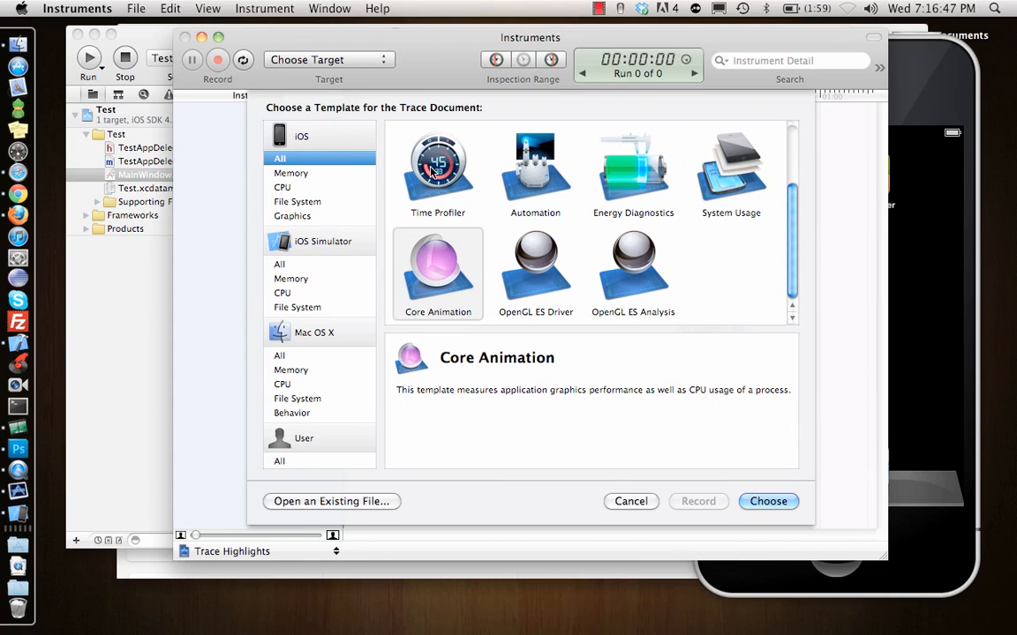
Preview the Automation, Energy Diagnostics, System Usage, Leaks and Activity Monitor templates.
left_click(535, 172)
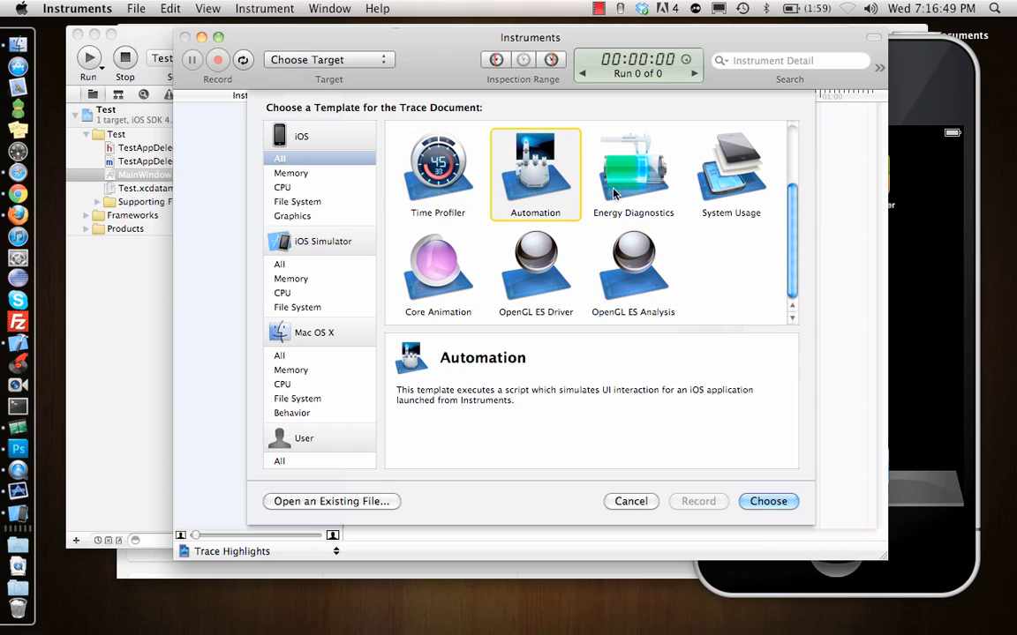
left_click(633, 168)
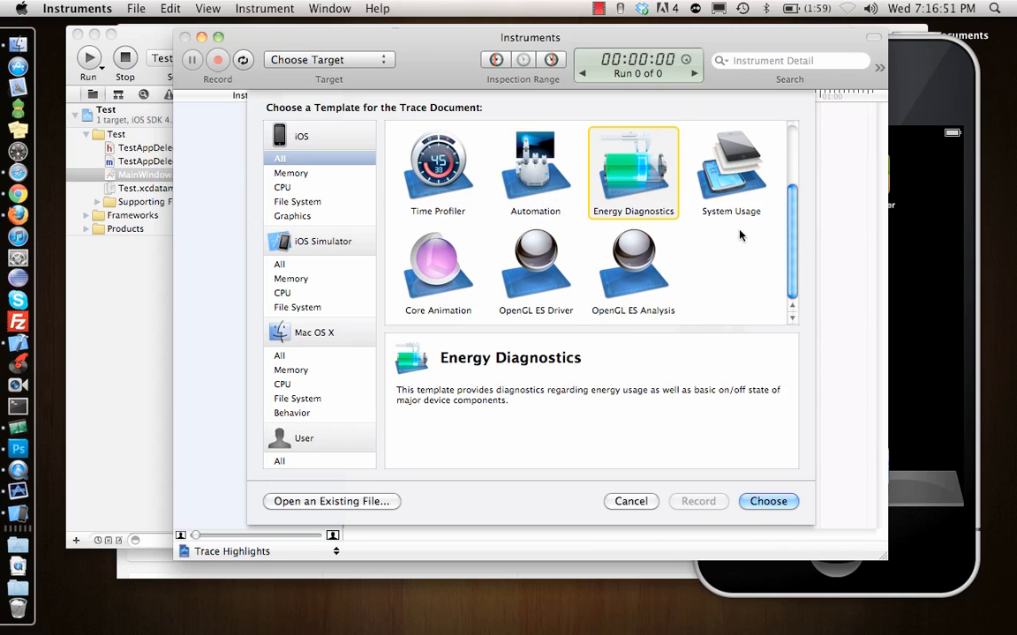
left_click(731, 172)
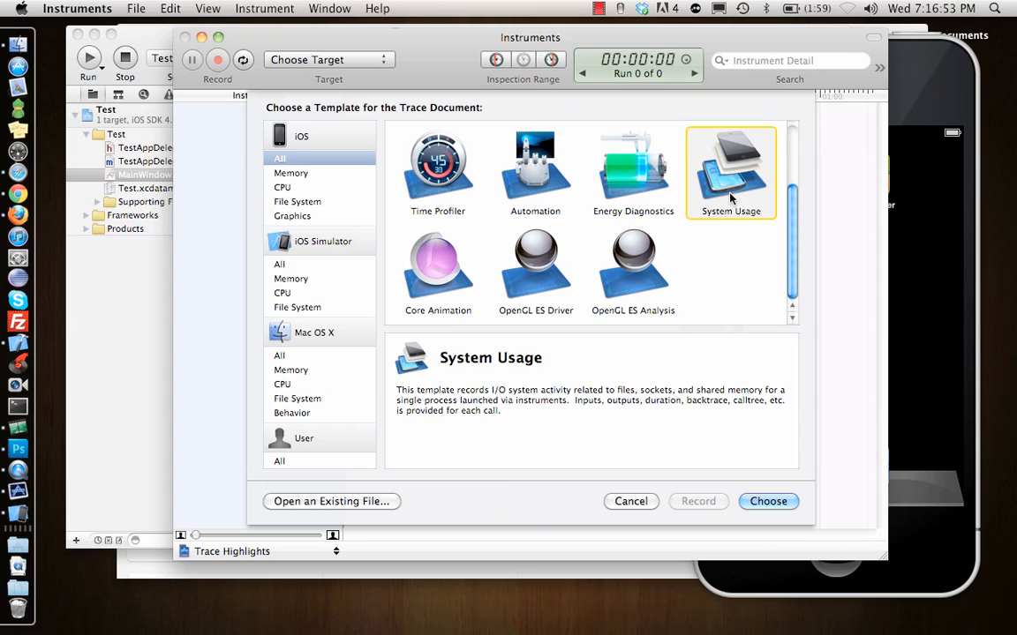
left_click(291, 172)
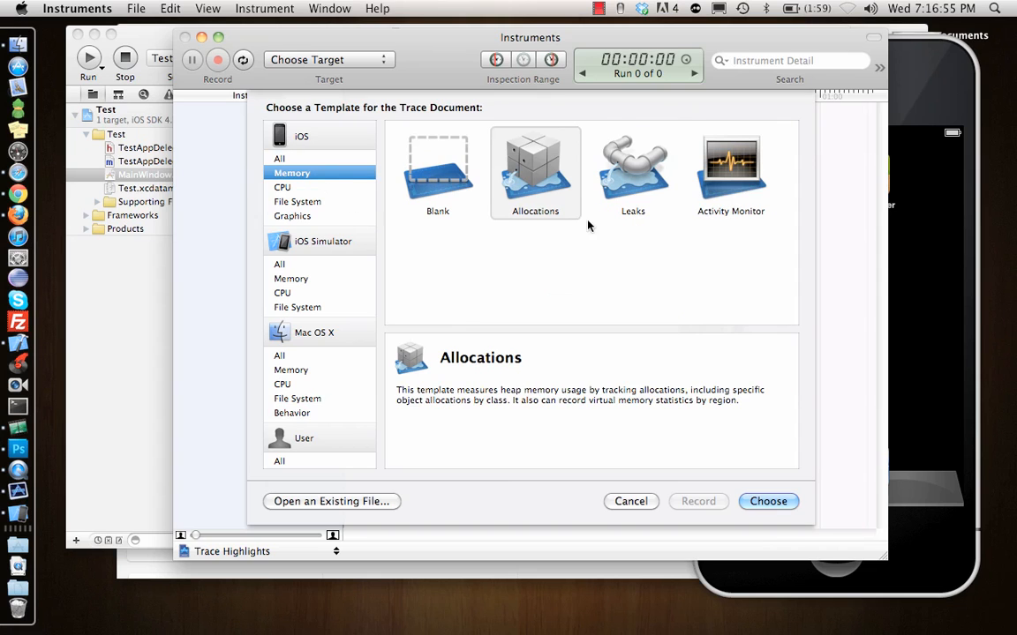
left_click(632, 172)
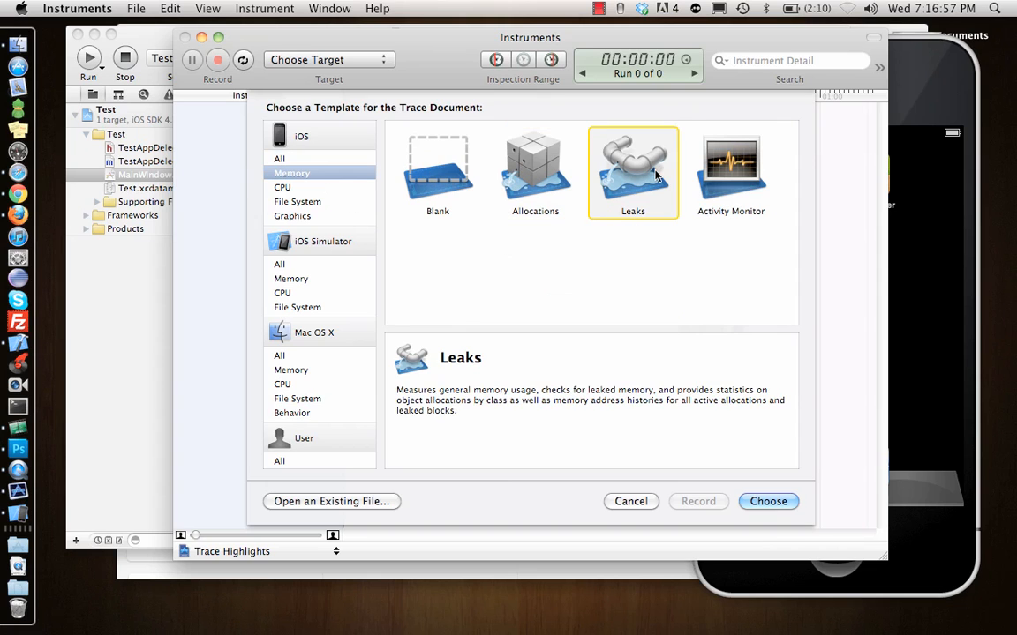
left_click(731, 167)
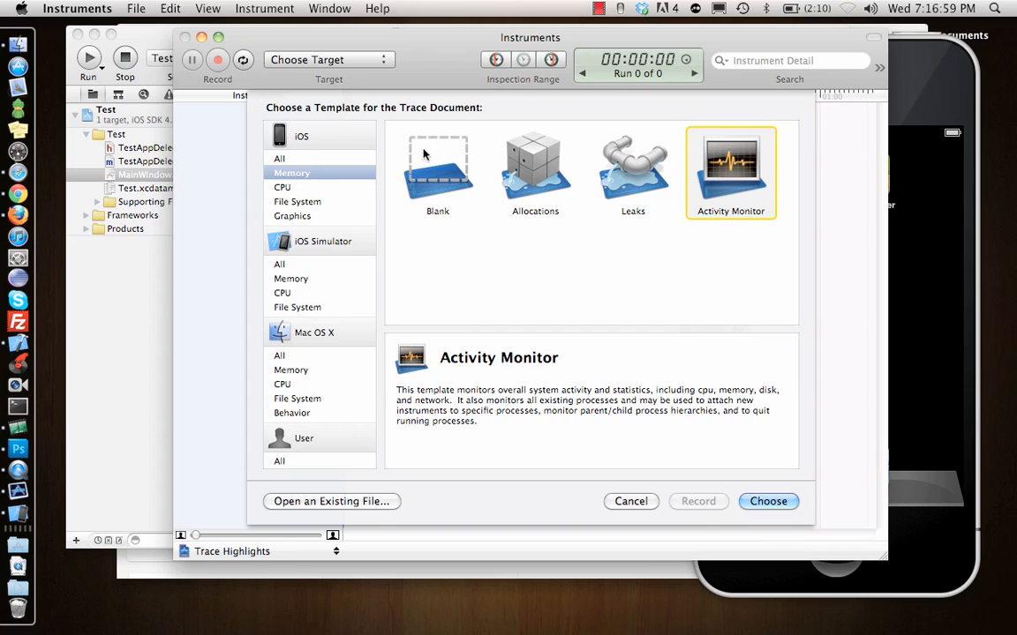
View the File System and All iOS template categories, then cancel the chooser.
left_click(298, 201)
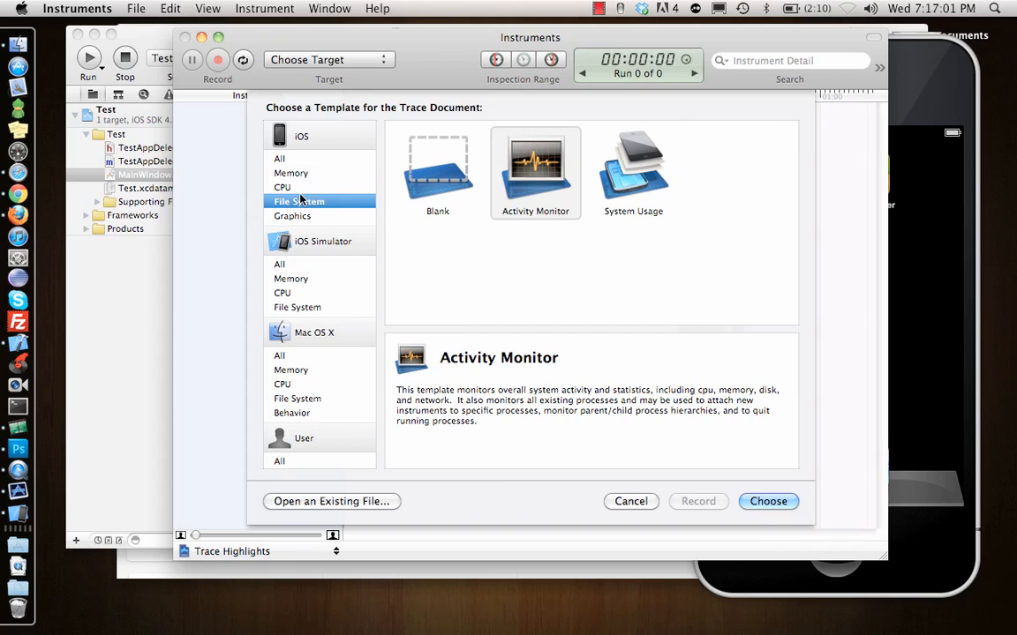
left_click(280, 158)
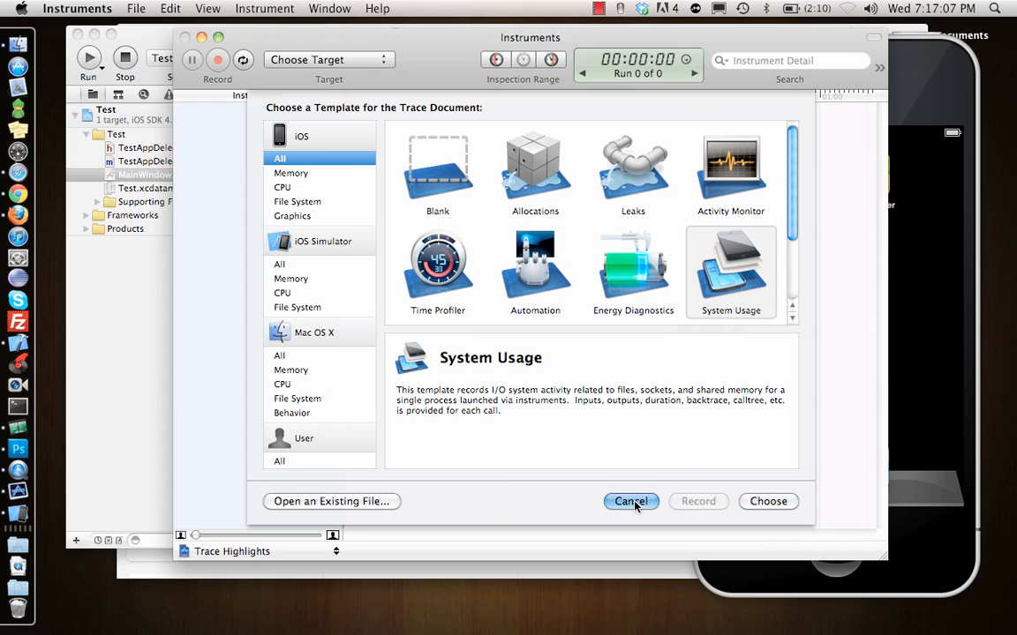
left_click(630, 501)
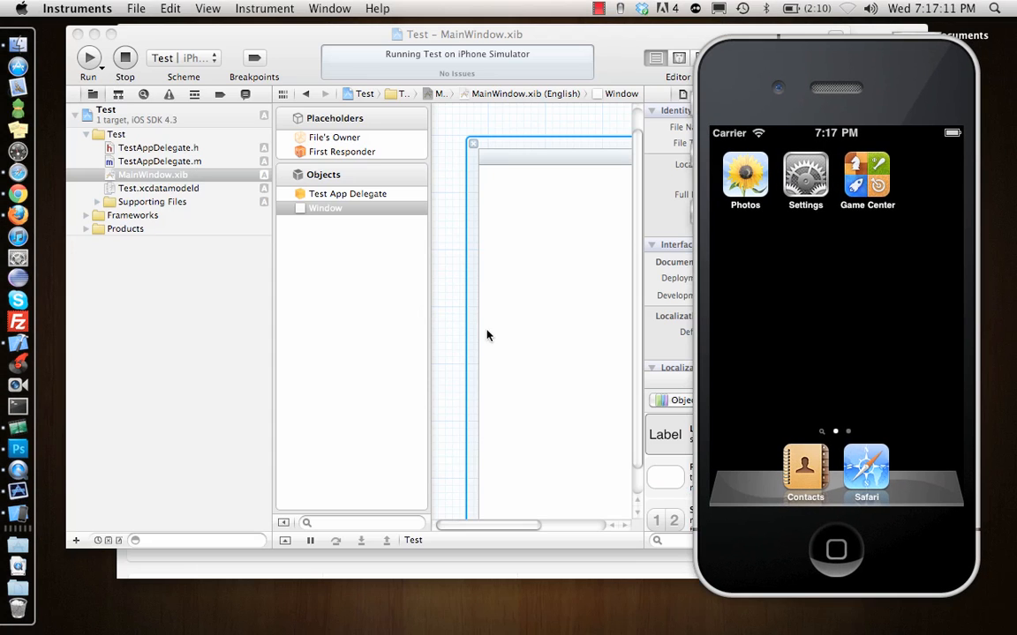
mouse_move(17, 431)
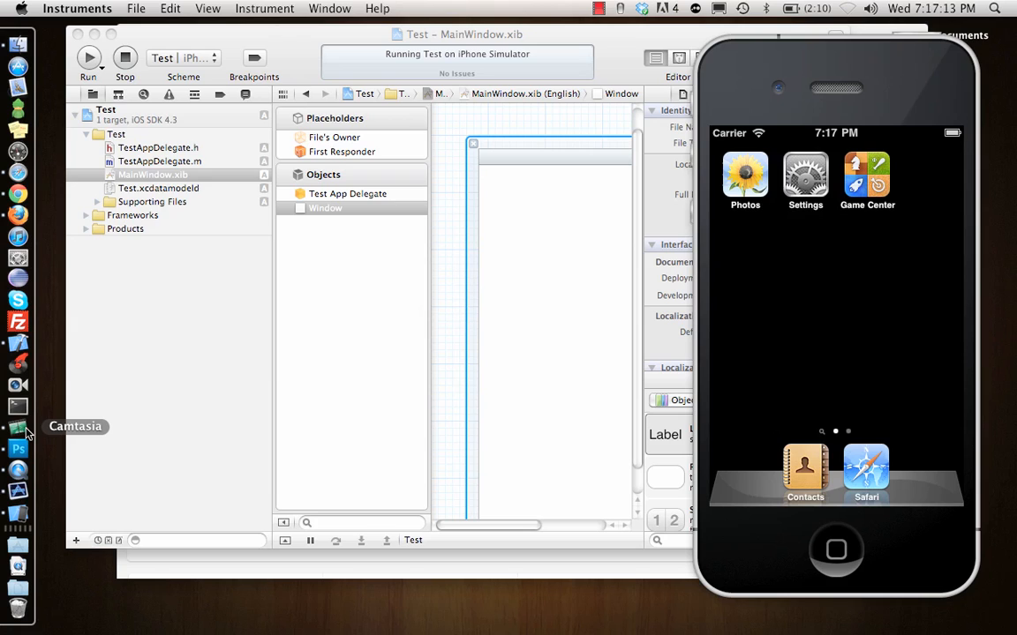